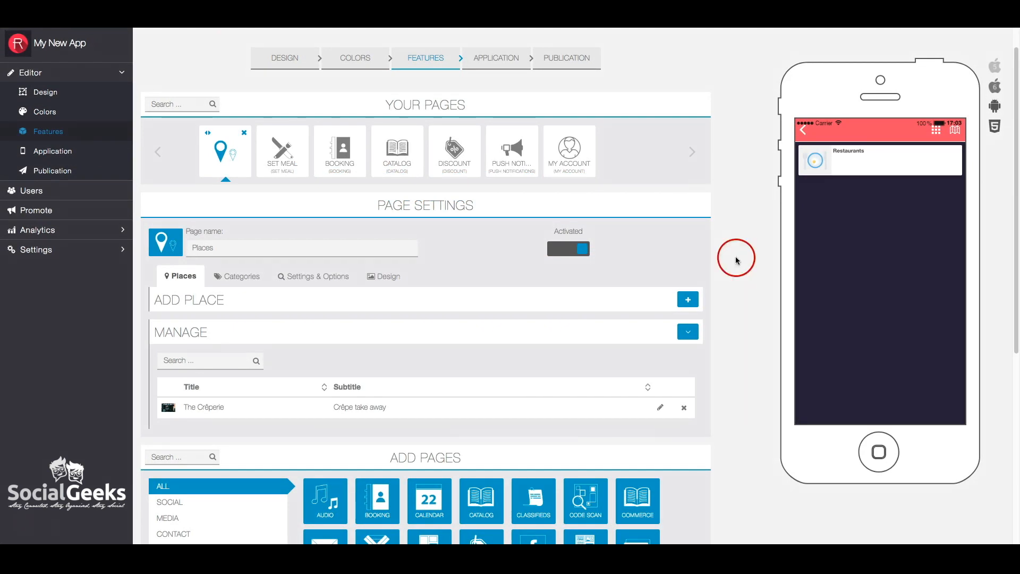
mouse_move(193, 178)
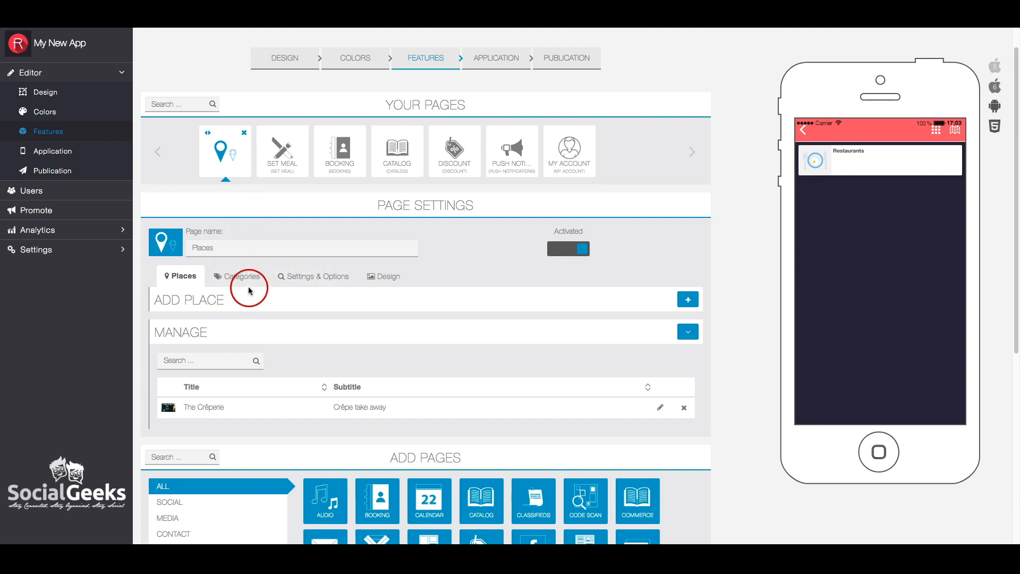
Draft a new Places category named Stores, described as the best stores of the town, with a cropped wine-bottle image.
left_click(241, 277)
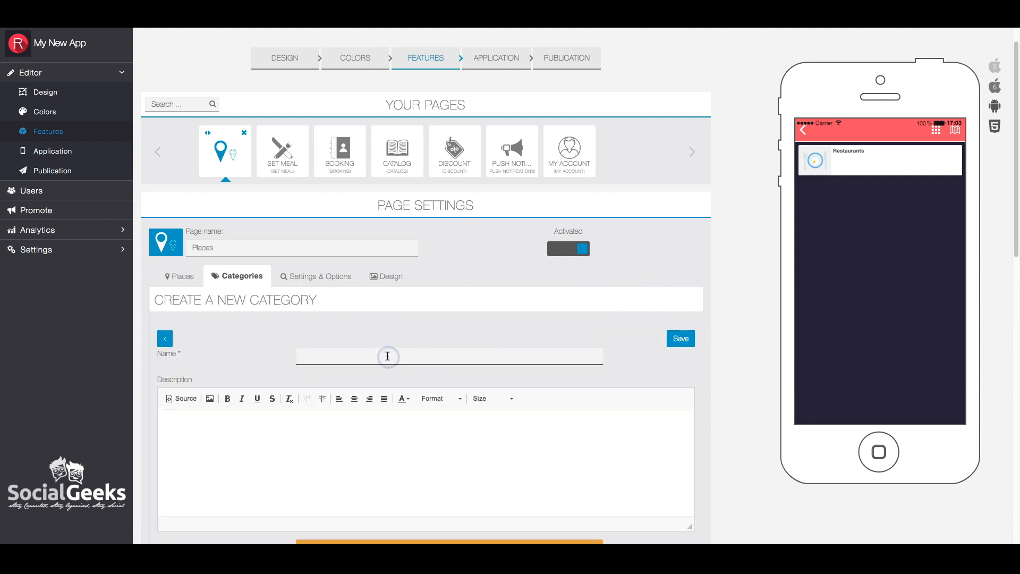
type("The best stores of the town.")
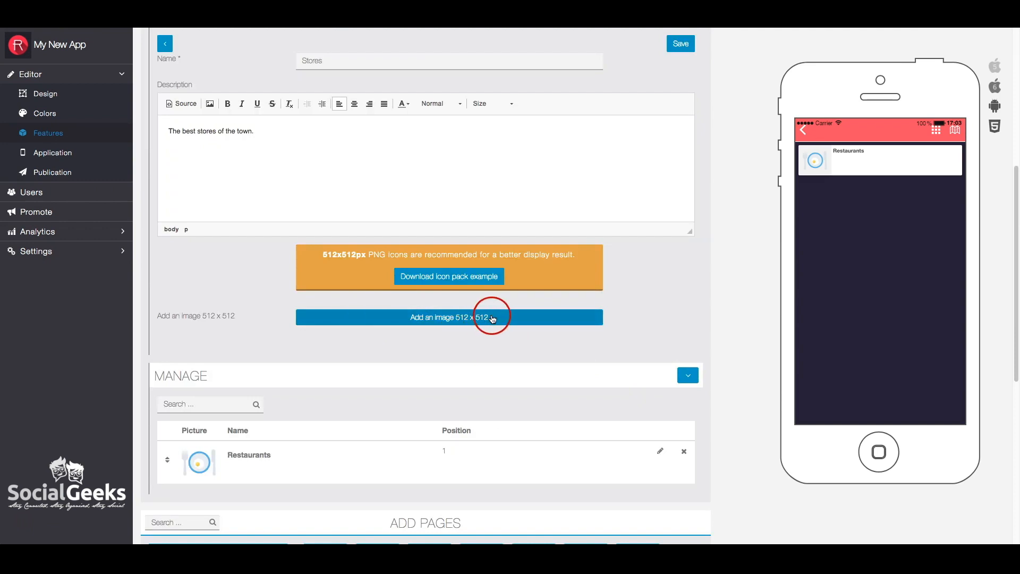
left_click(448, 317)
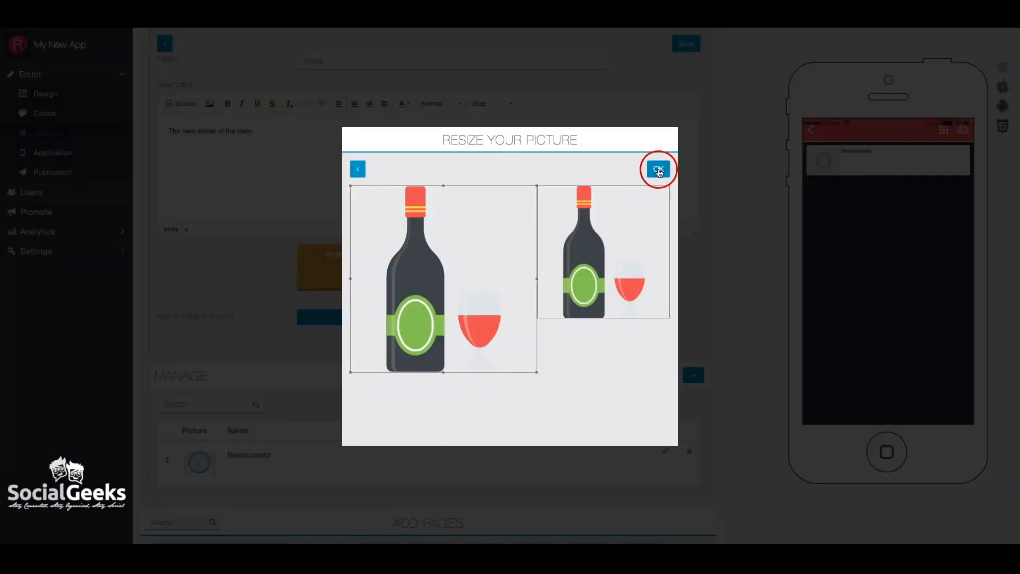
left_click(657, 169)
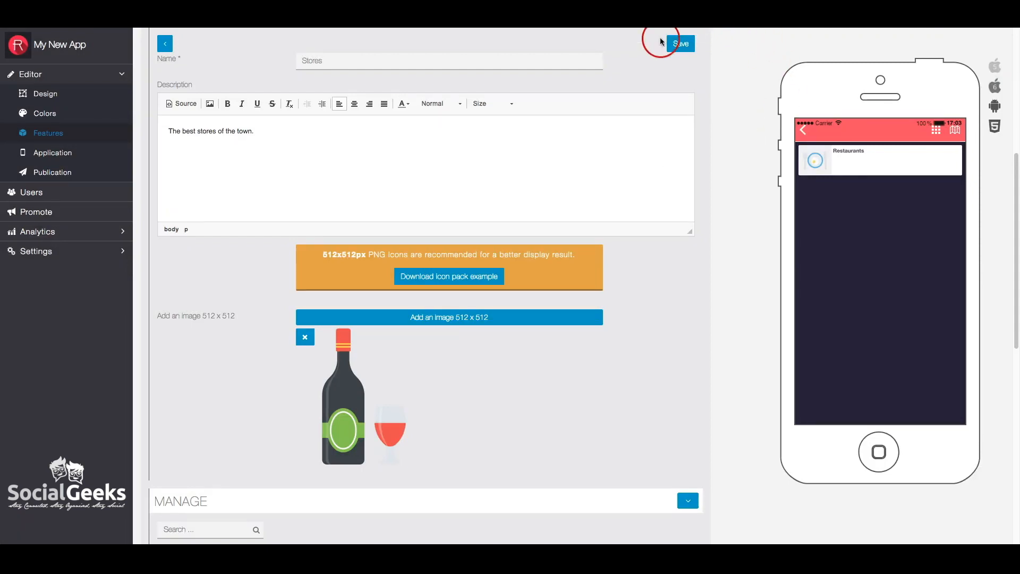
Save the Stores category beside Restaurants and return to the Places list.
left_click(680, 44)
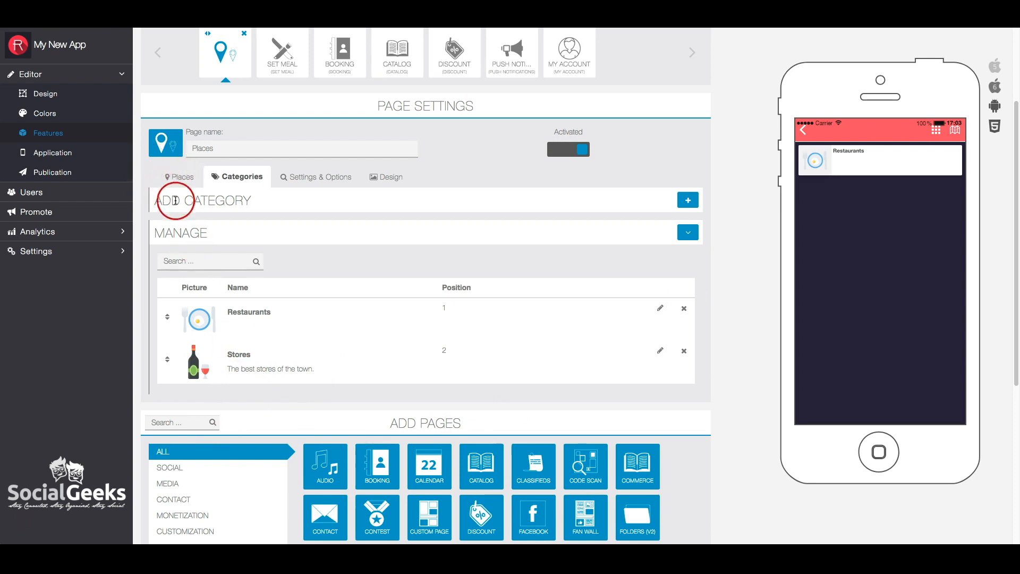
left_click(182, 177)
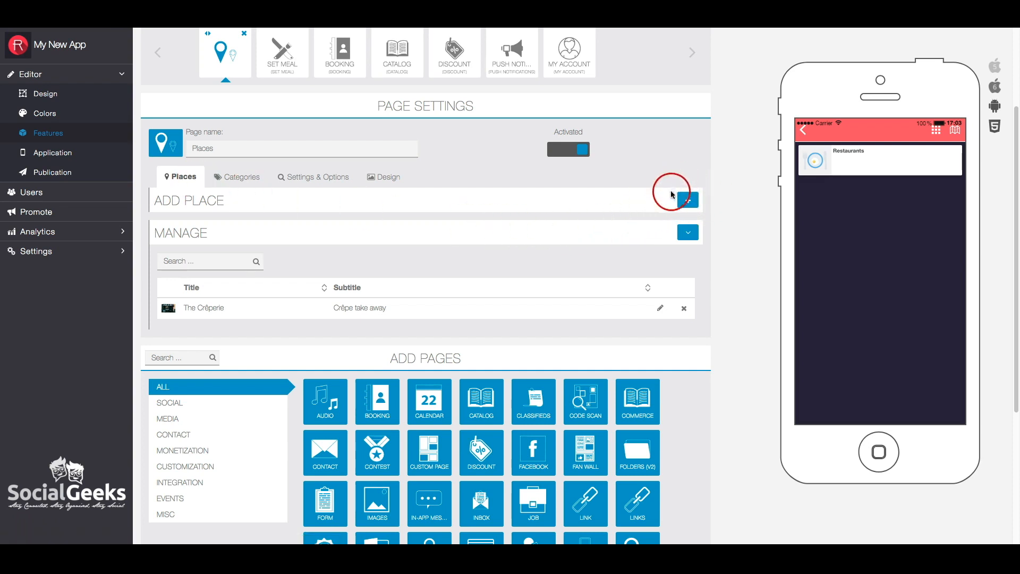
Start a new place titled The Real Wine Cellar with subtitle Wine & Cheese, its title shown on the page.
left_click(686, 201)
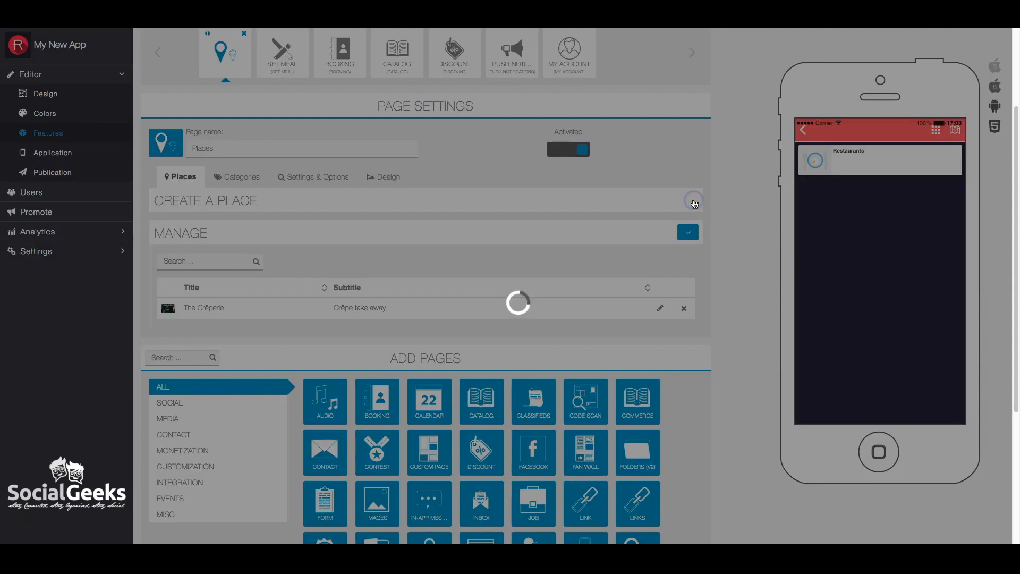
left_click(692, 202)
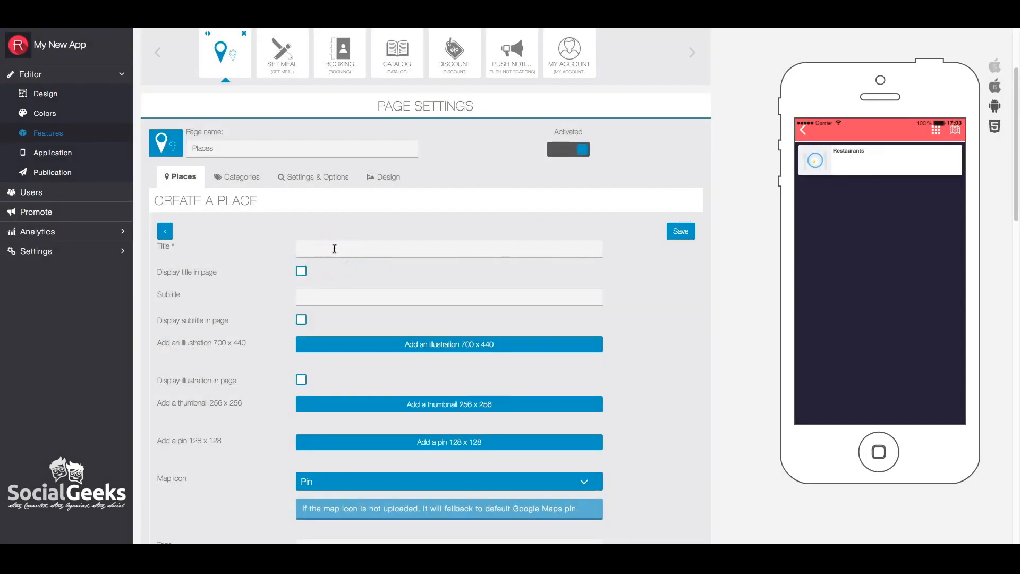
type("The Real Wine Cellar")
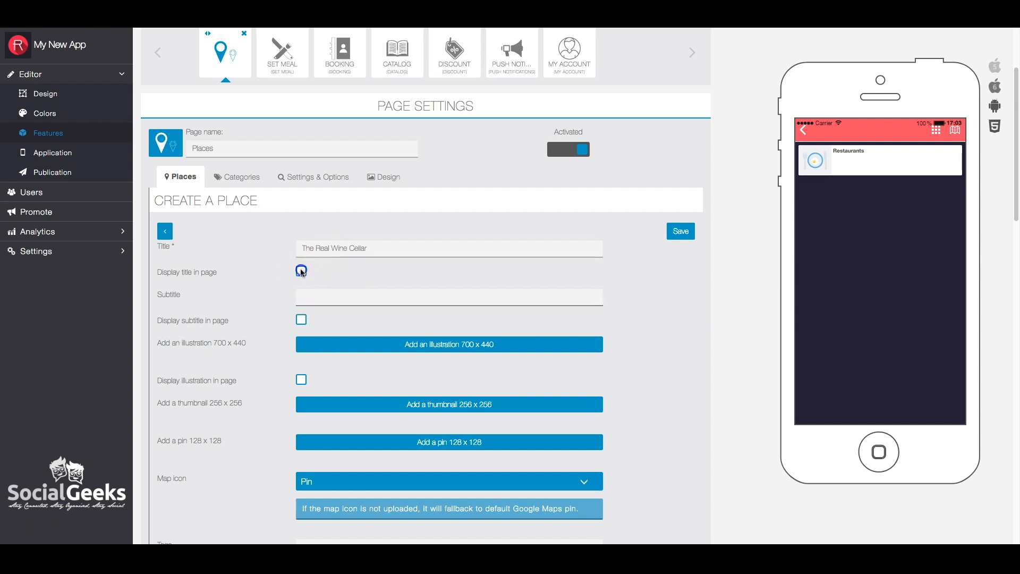
left_click(300, 271)
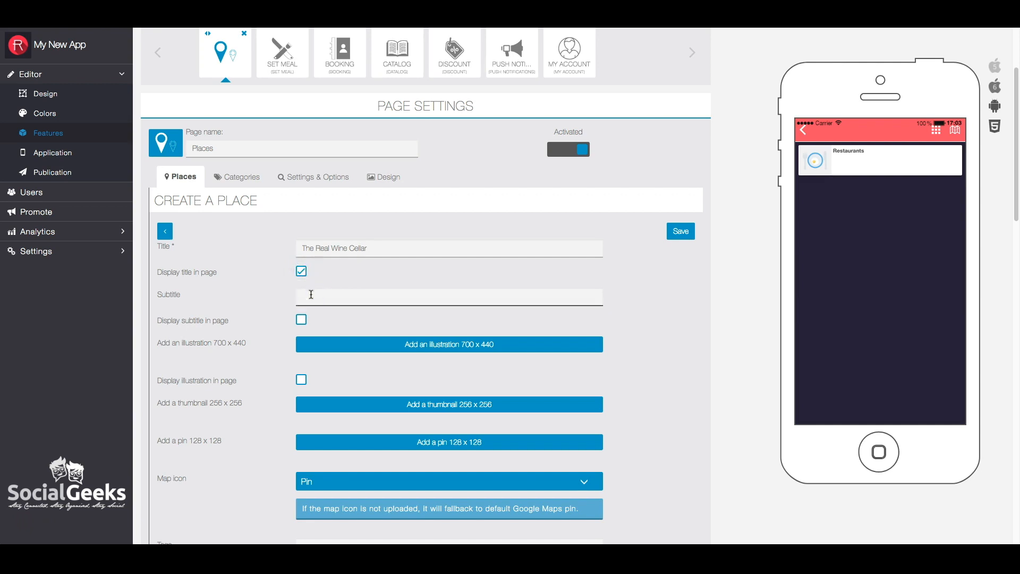
type("Wine & Cheese")
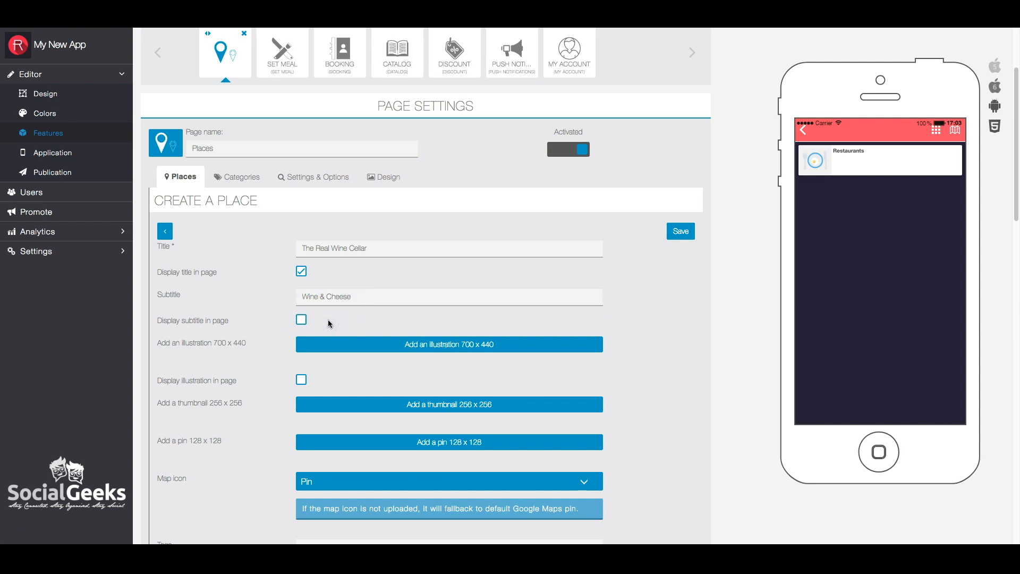
left_click(447, 344)
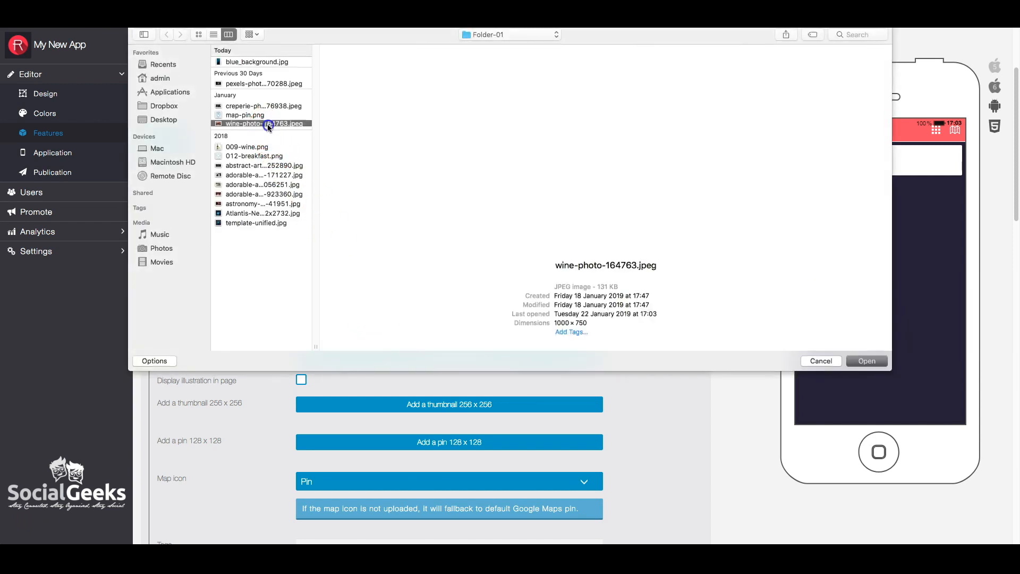
Set the wine shop photo as the place's illustration and show it on the page.
left_click(866, 362)
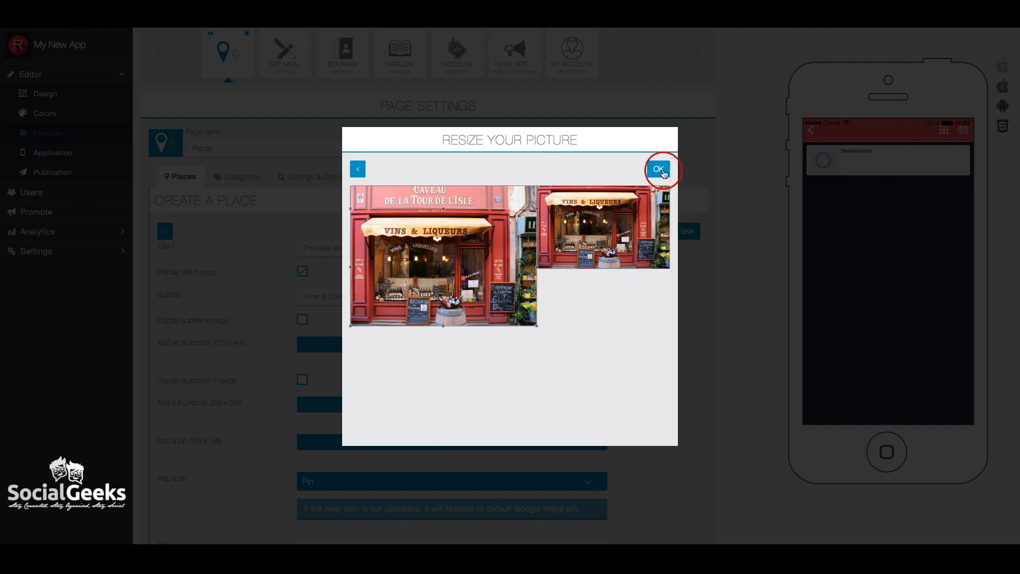
left_click(660, 169)
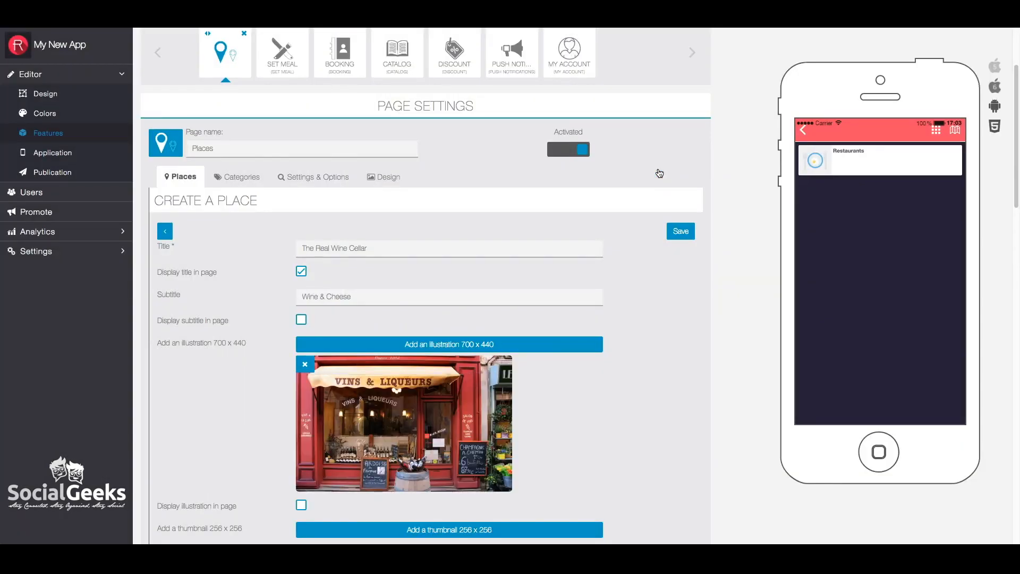
scroll("down", 3)
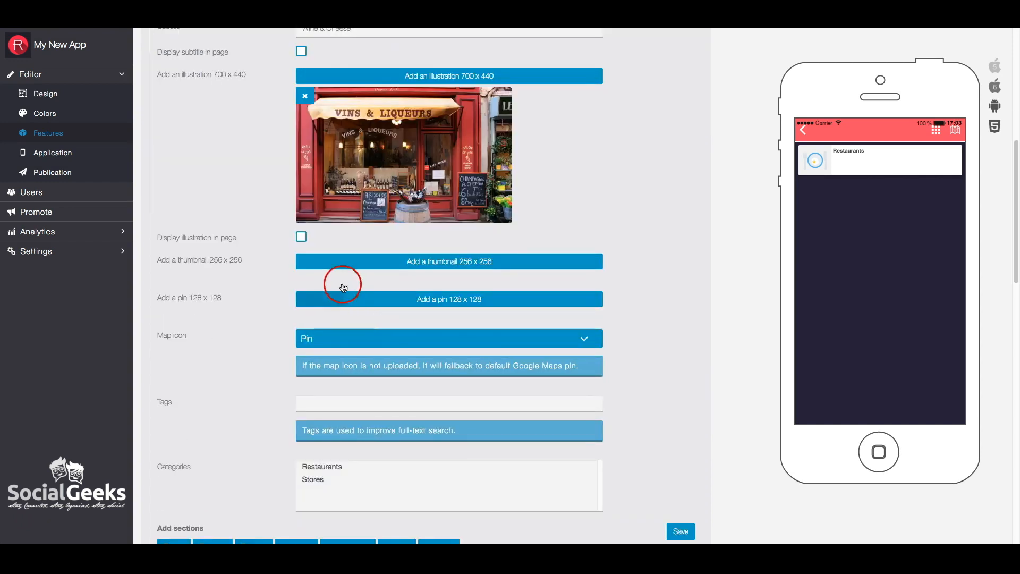
left_click(301, 236)
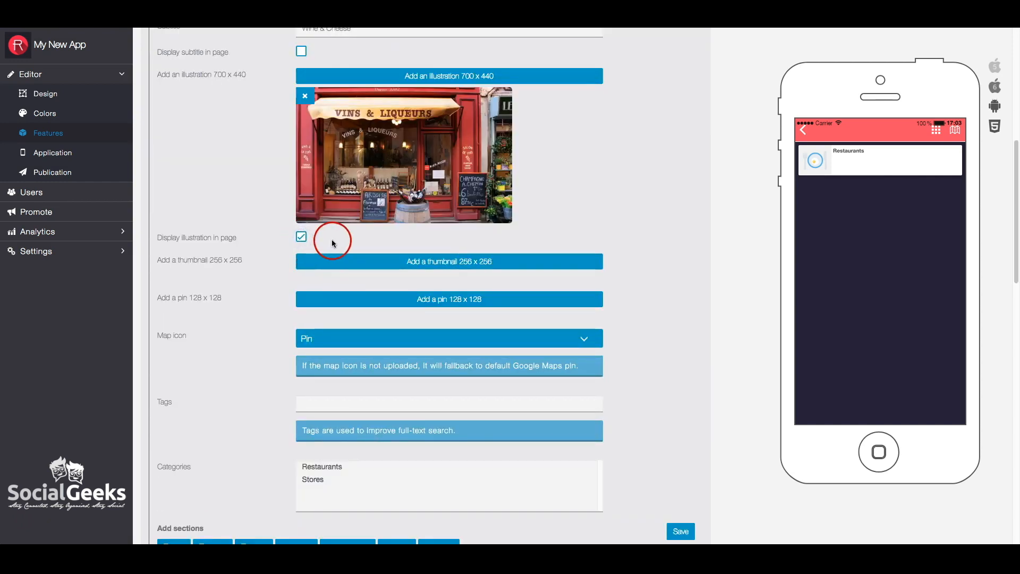
Upload and crop a storefront thumbnail picture for the place.
left_click(449, 261)
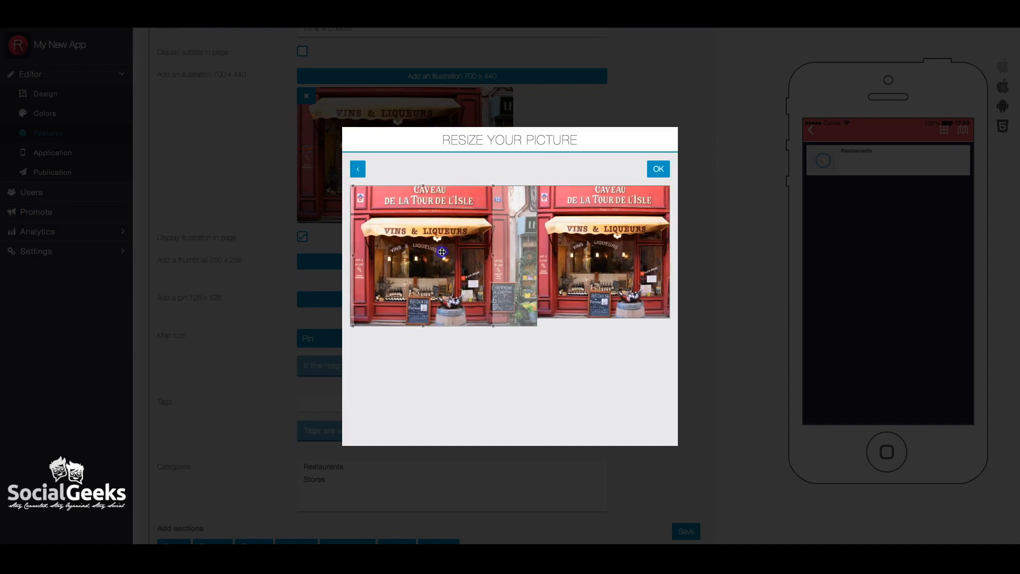
left_click(657, 169)
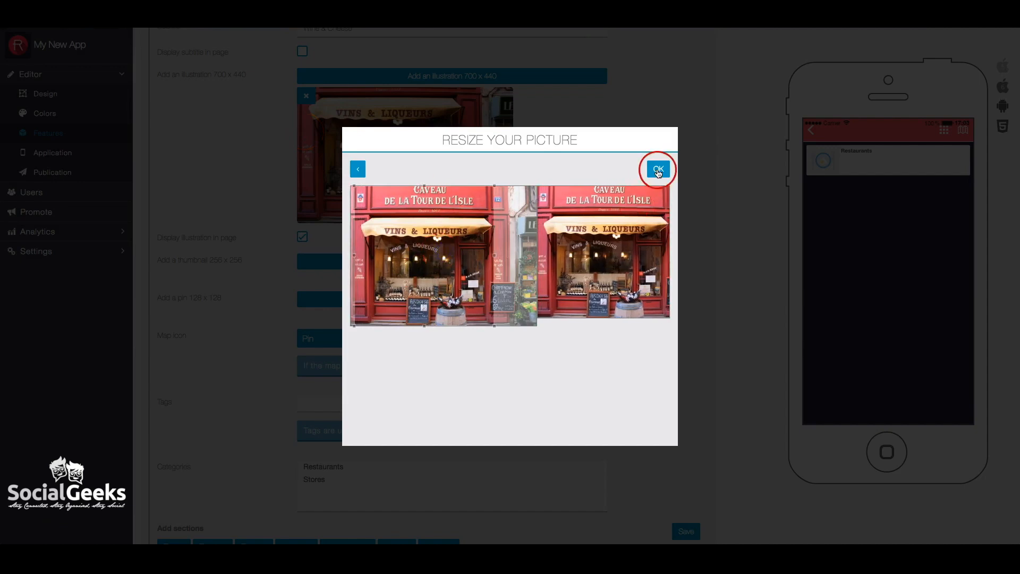
left_click(657, 170)
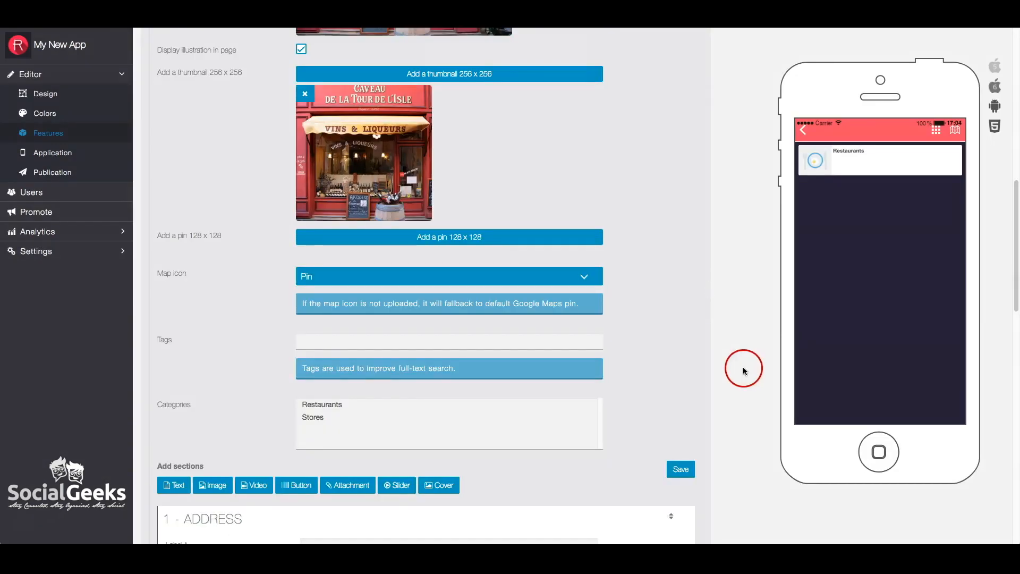
mouse_move(514, 237)
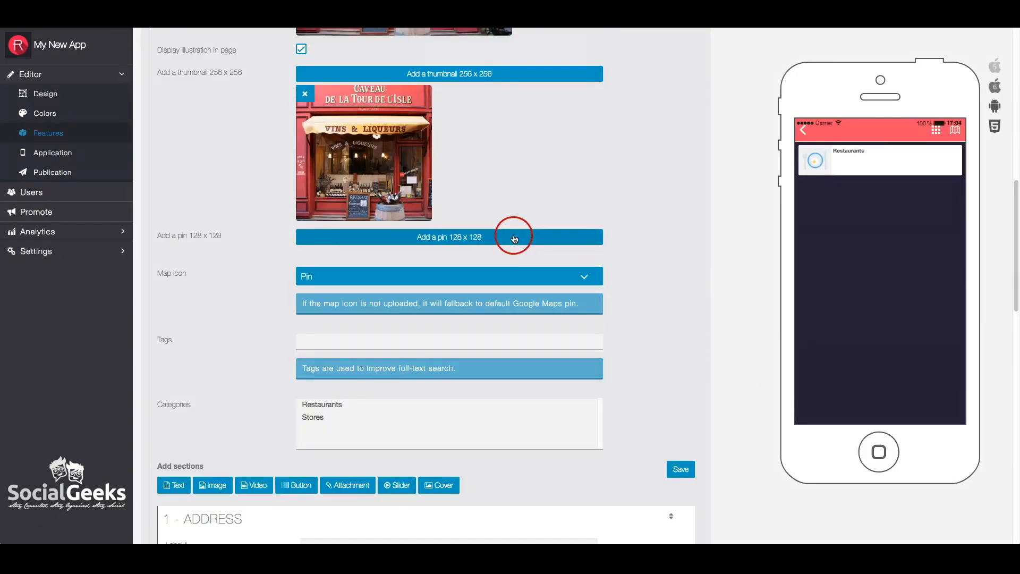
Upload the blue location-pin image as the place's map pin.
left_click(448, 237)
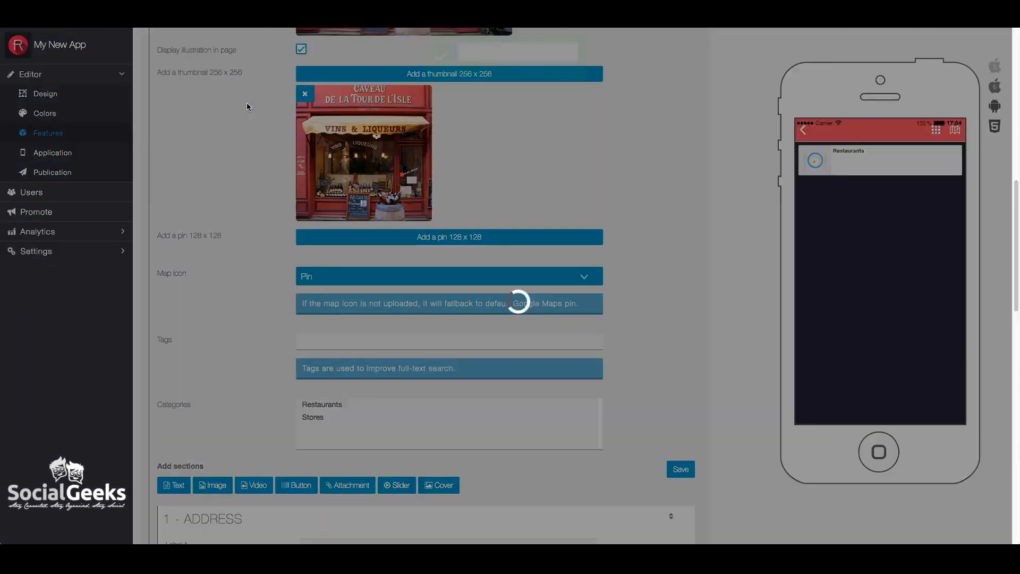
left_click(448, 237)
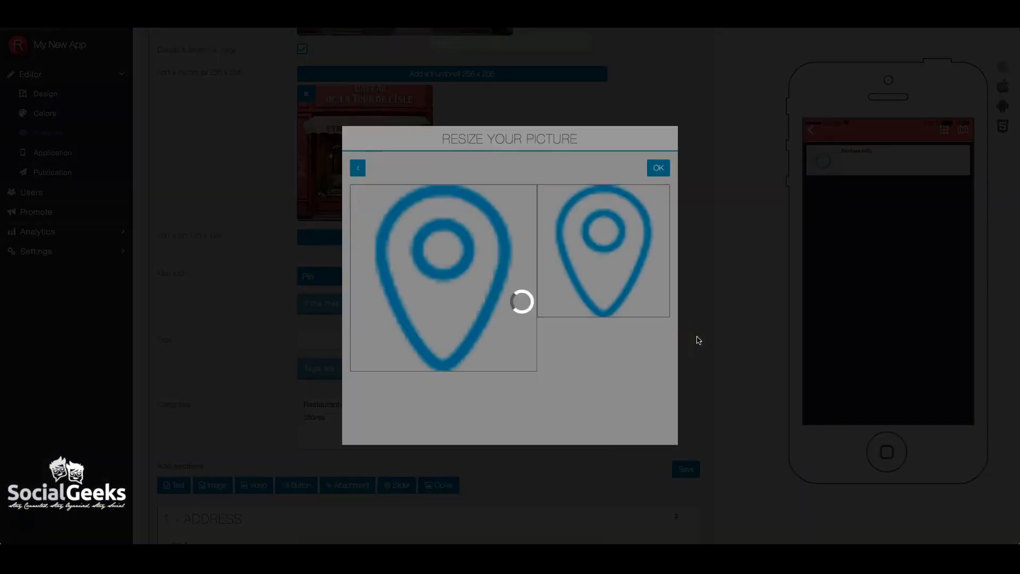
left_click(658, 167)
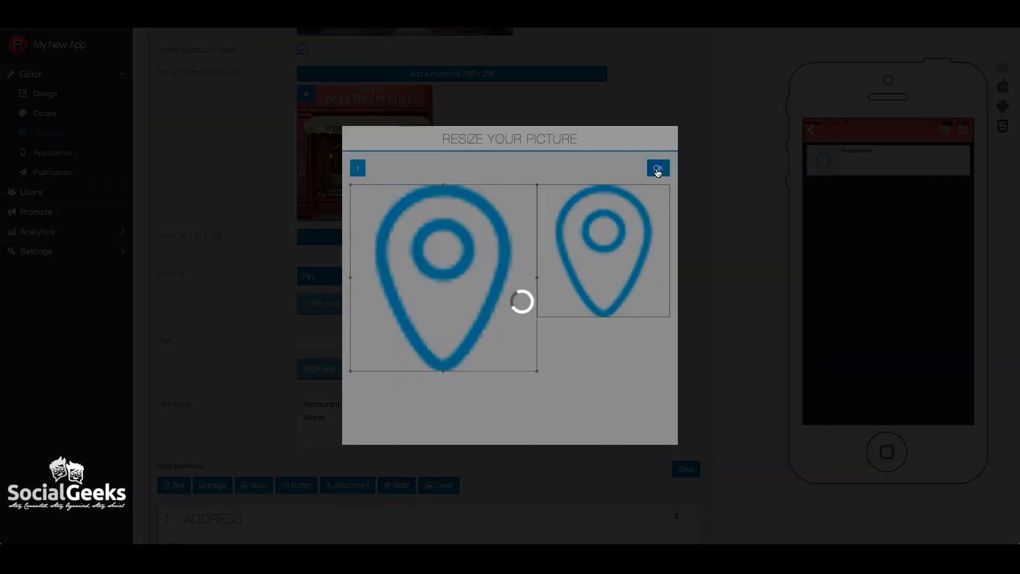
left_click(657, 167)
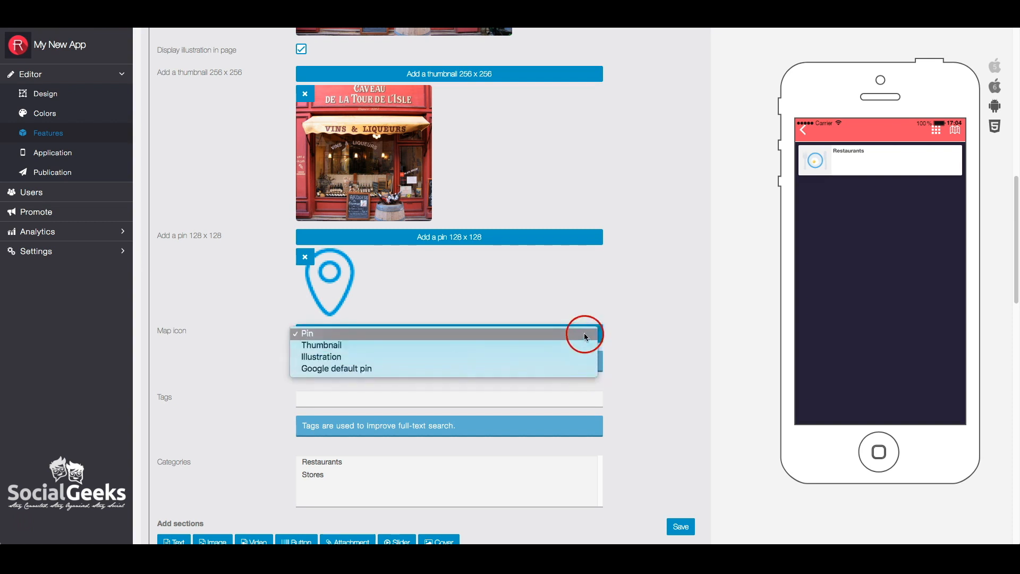
Add the tags wine and cheese and file the place under the Stores category.
left_click(306, 332)
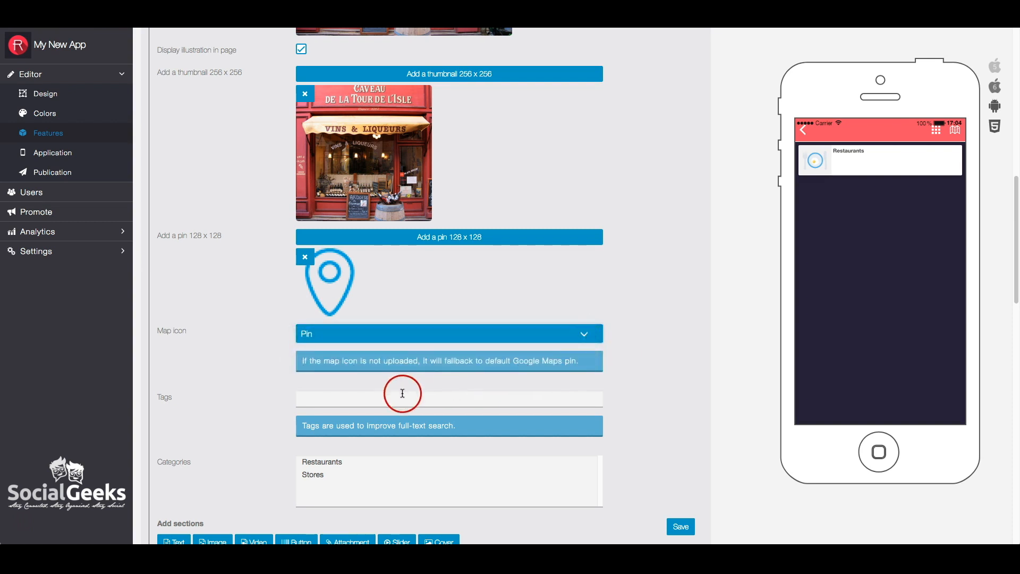
type("wine")
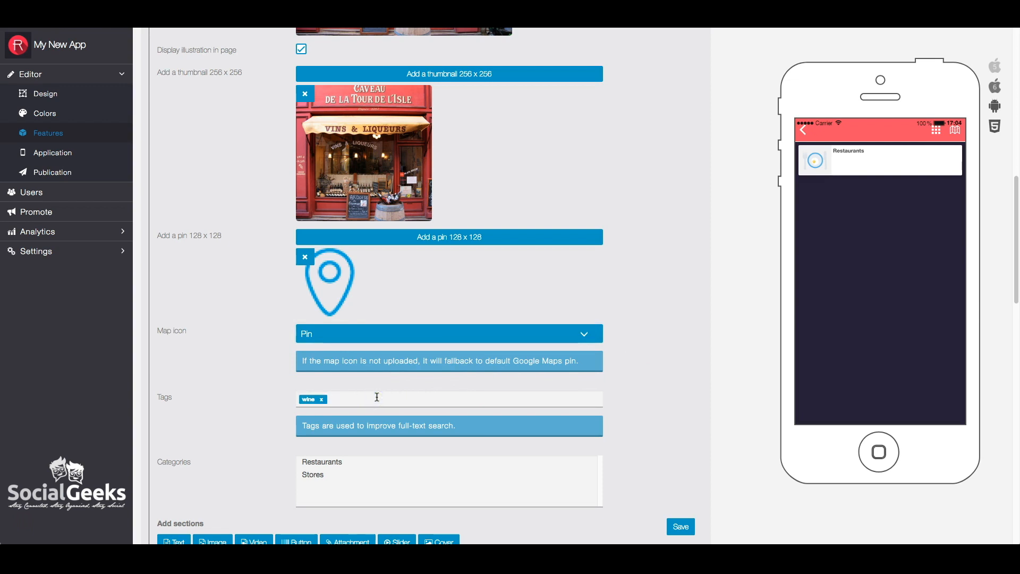
type("heese")
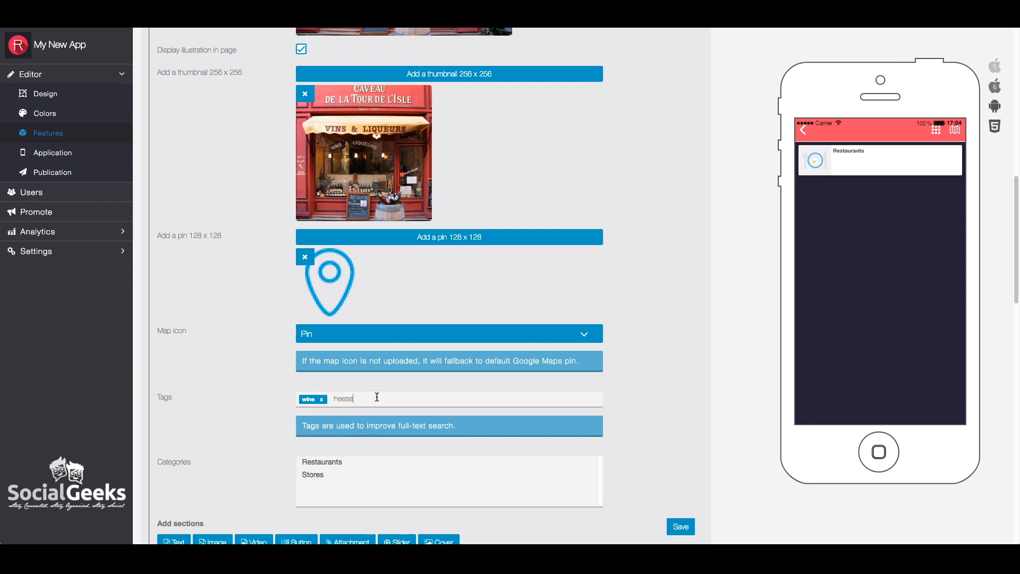
key("Enter")
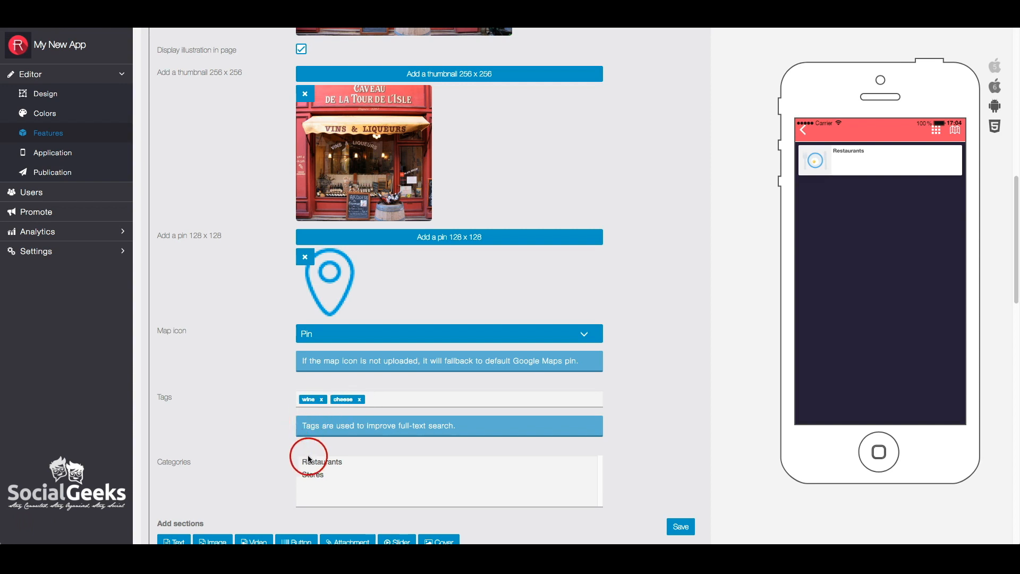
left_click(312, 474)
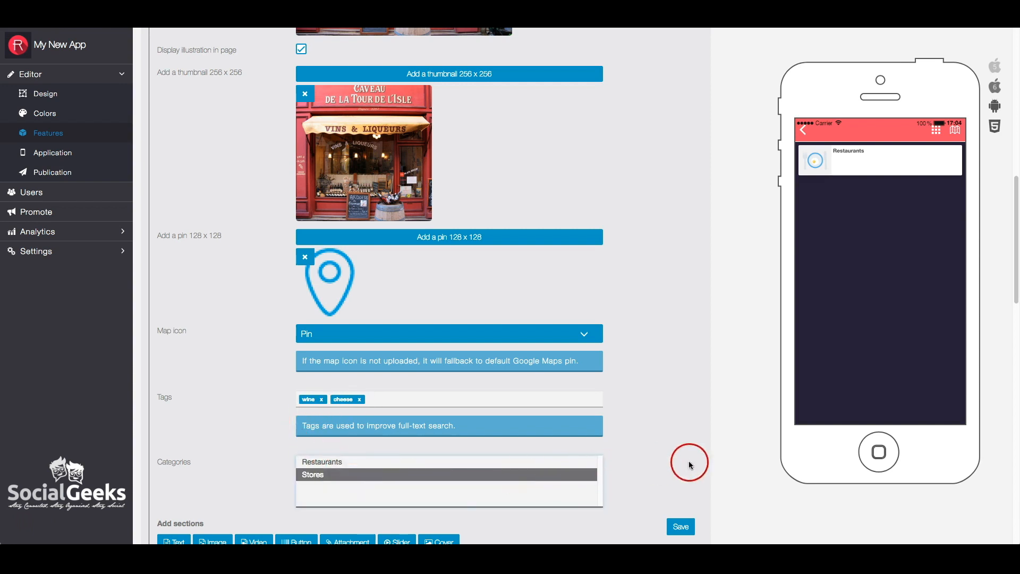
scroll("down", 3)
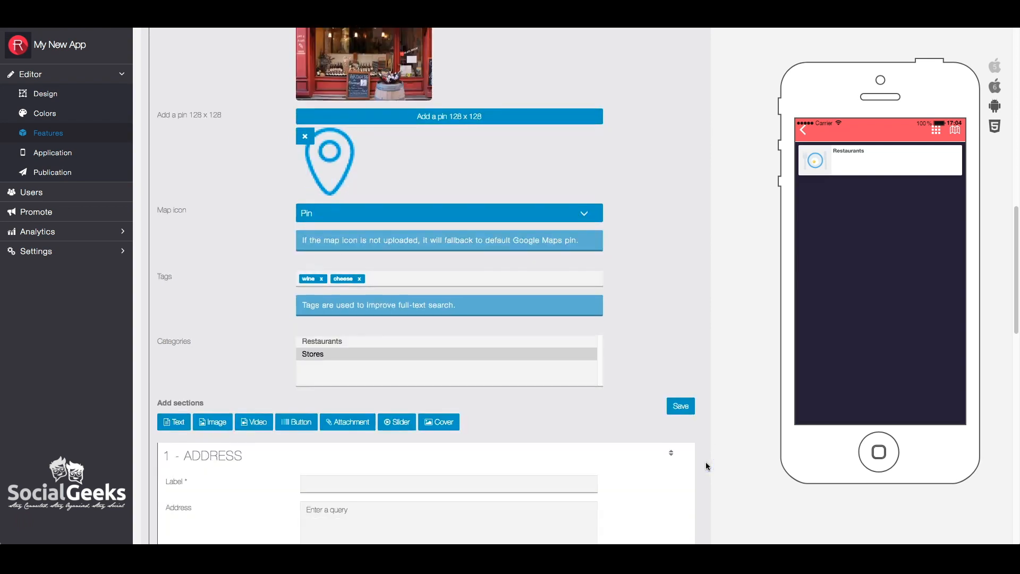
scroll("down", 3)
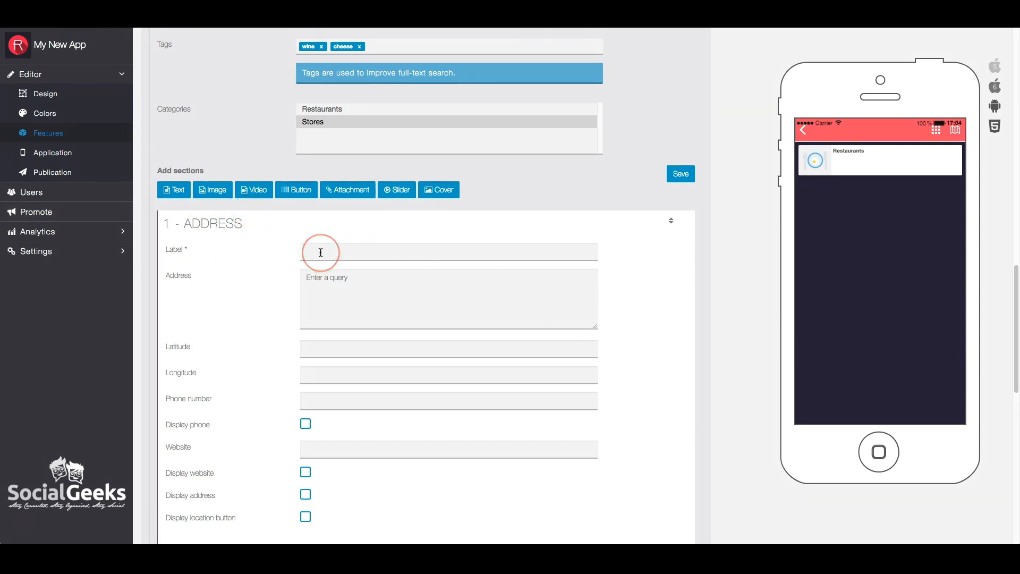
type("The Real Wine Cellar")
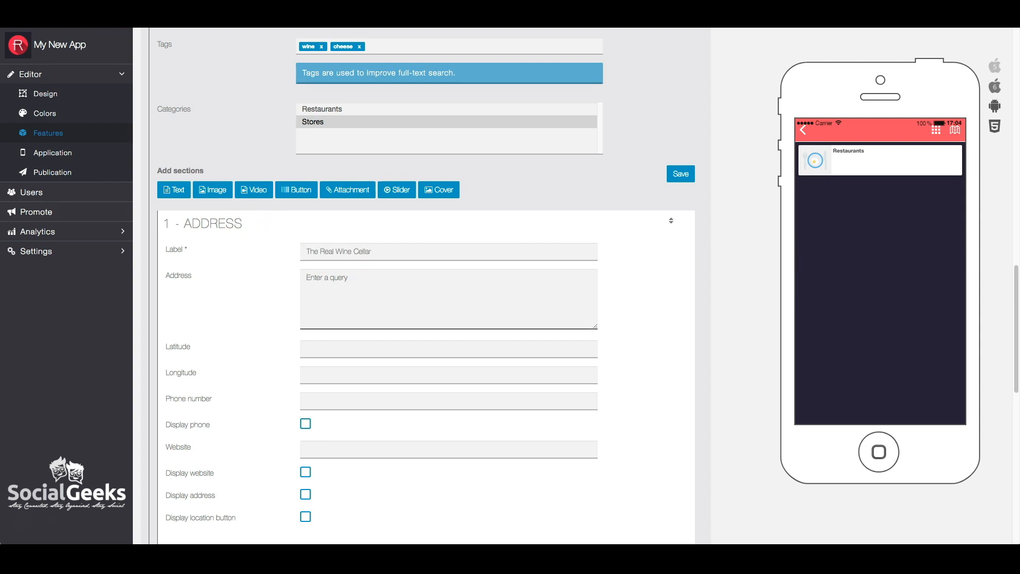
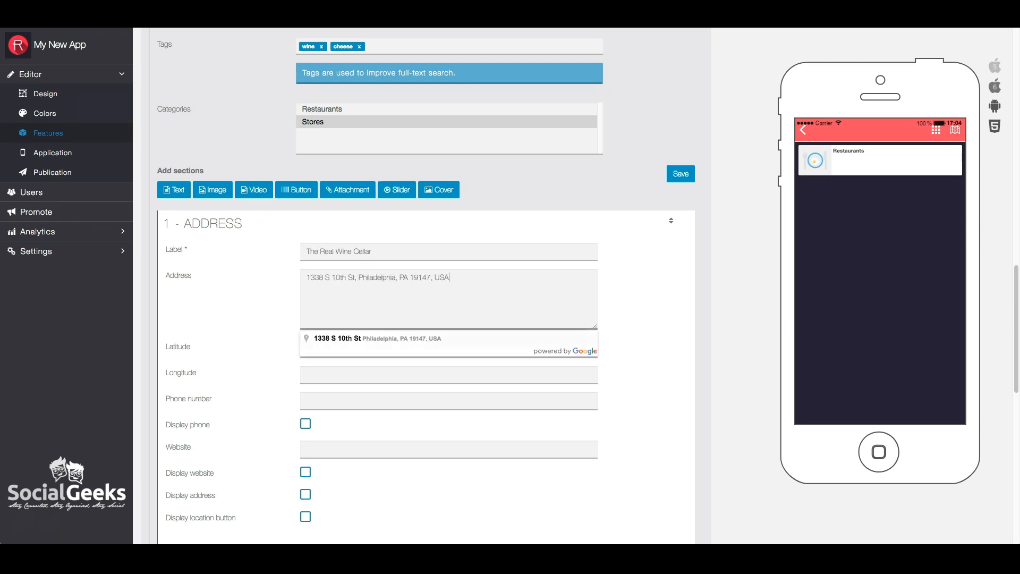
left_click(371, 338)
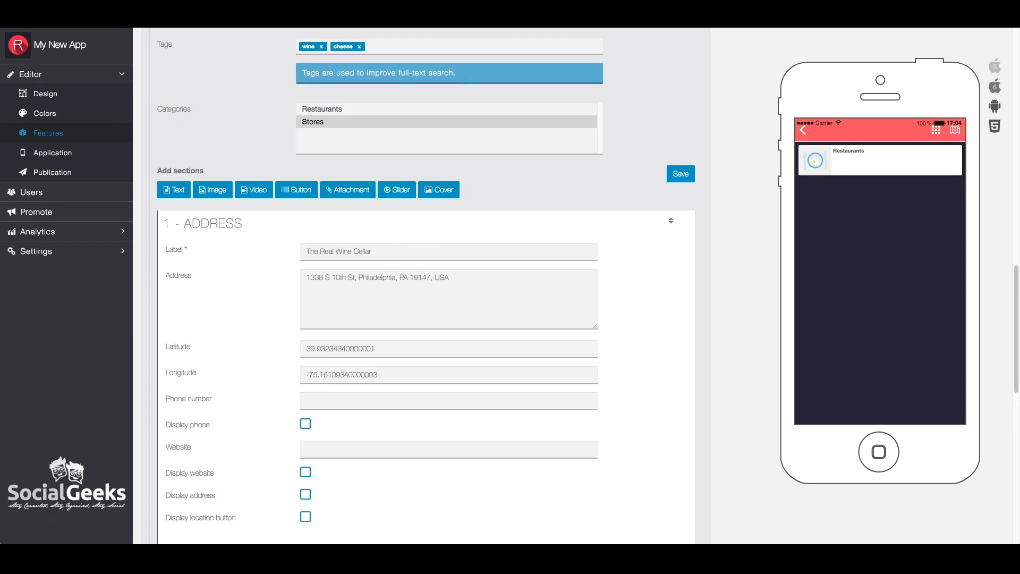
type("202-555-0174")
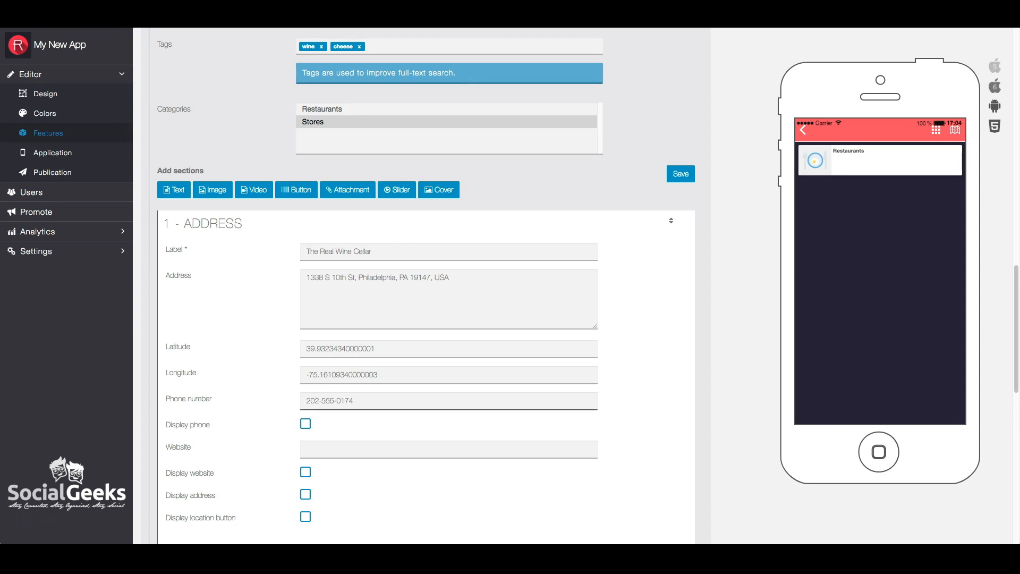
type("http://www.mystore.com")
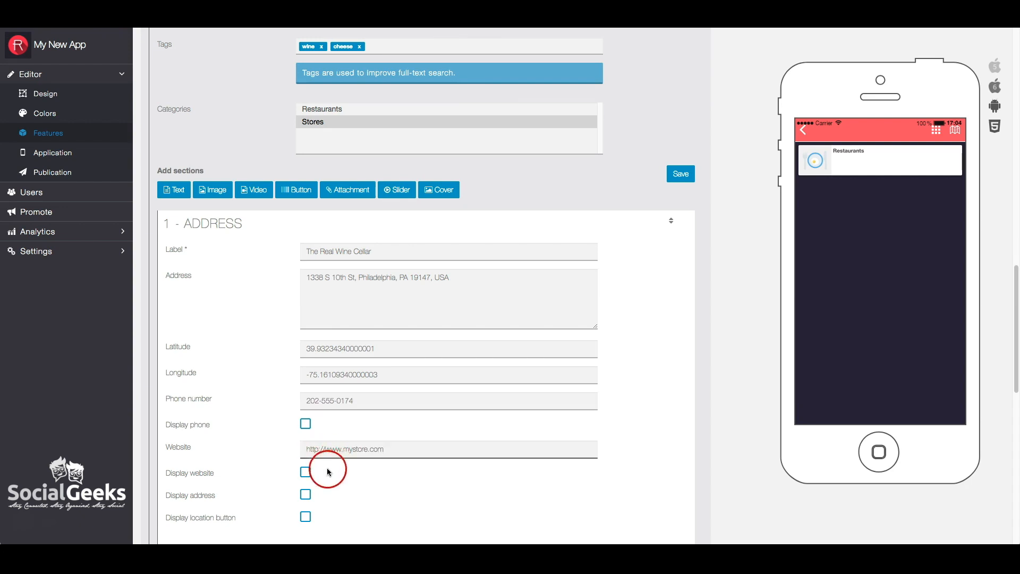
mouse_move(291, 500)
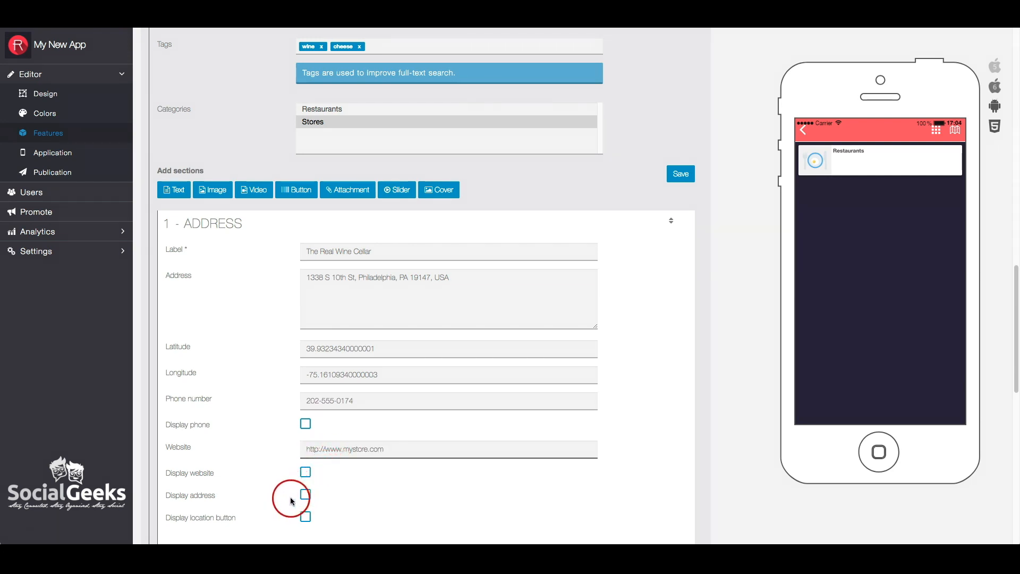
mouse_move(313, 496)
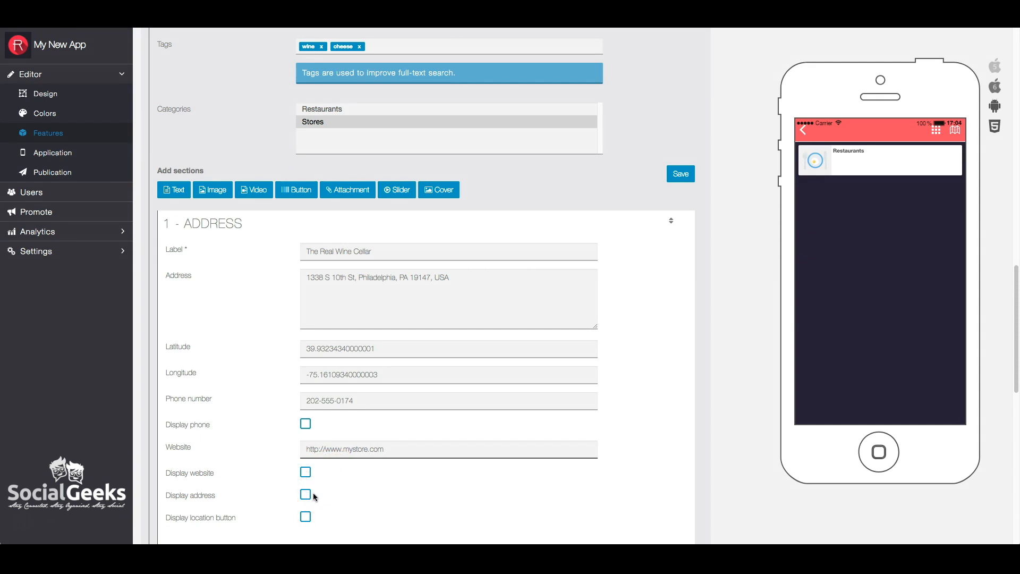
left_click(306, 493)
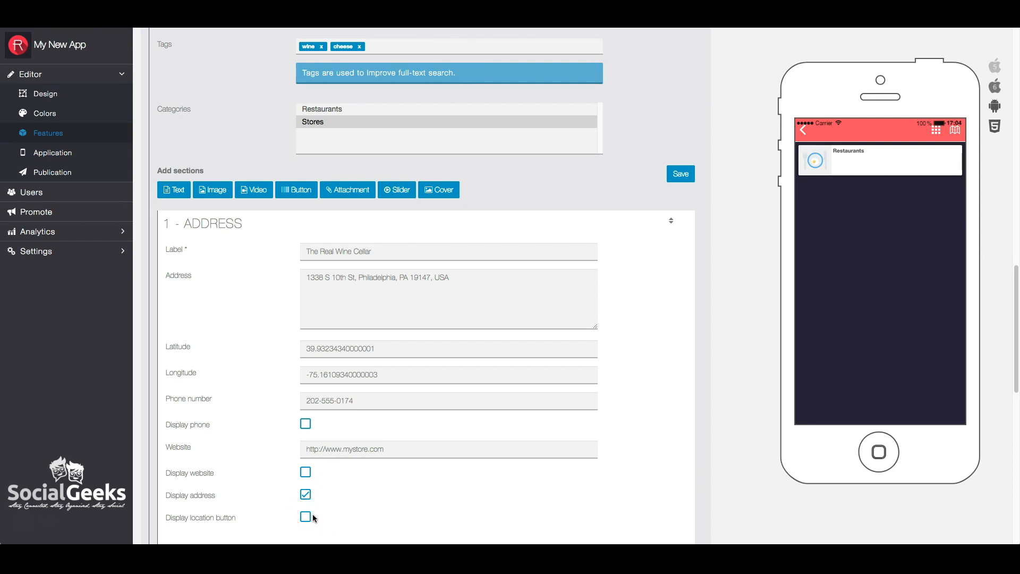
left_click(306, 516)
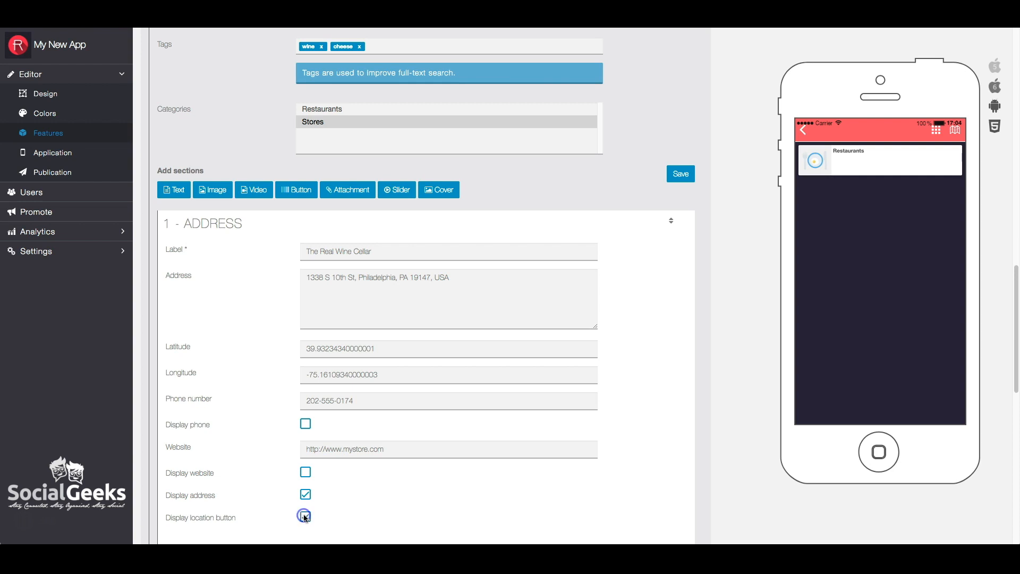
left_click(305, 516)
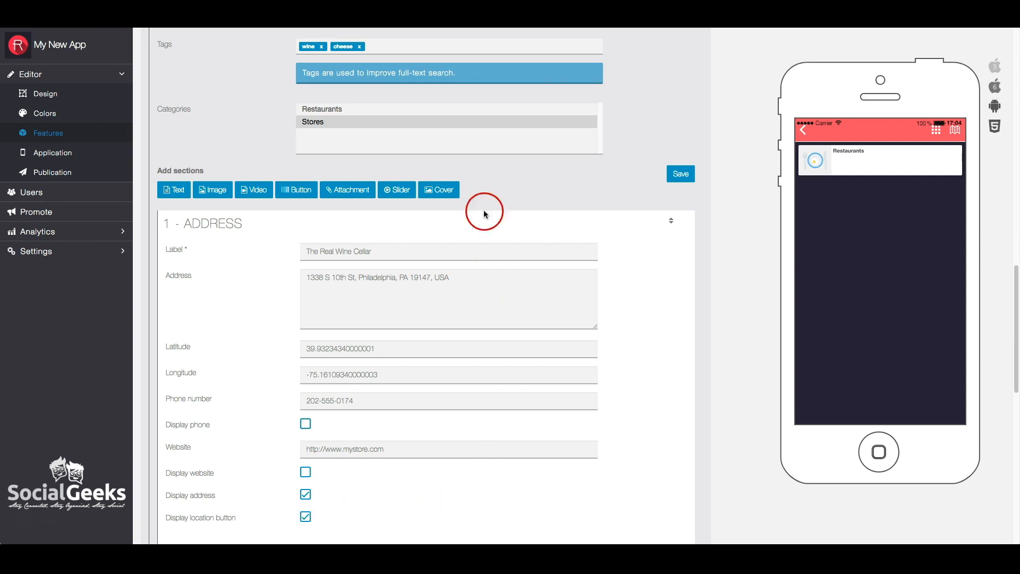
mouse_move(471, 183)
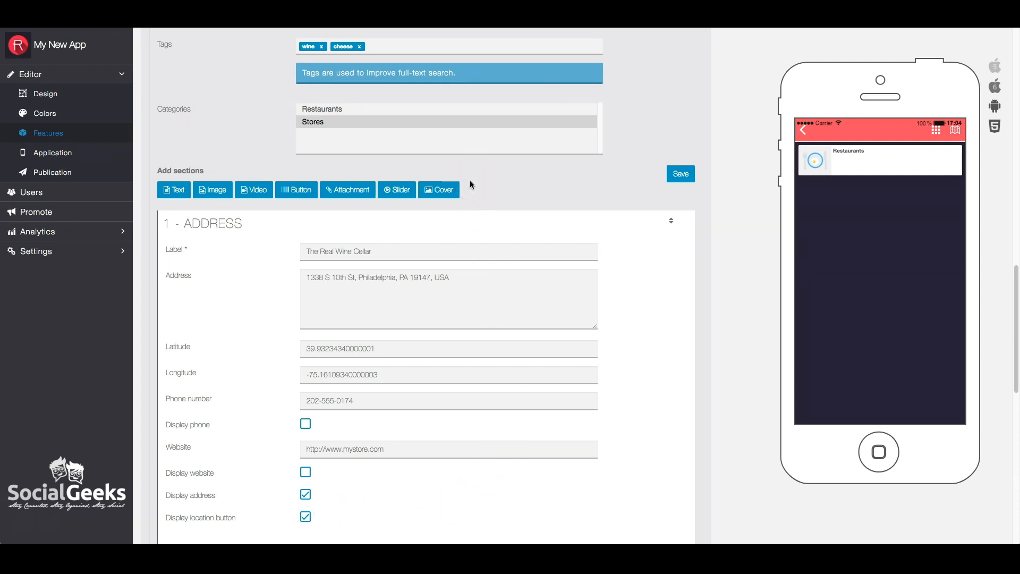
left_click(173, 189)
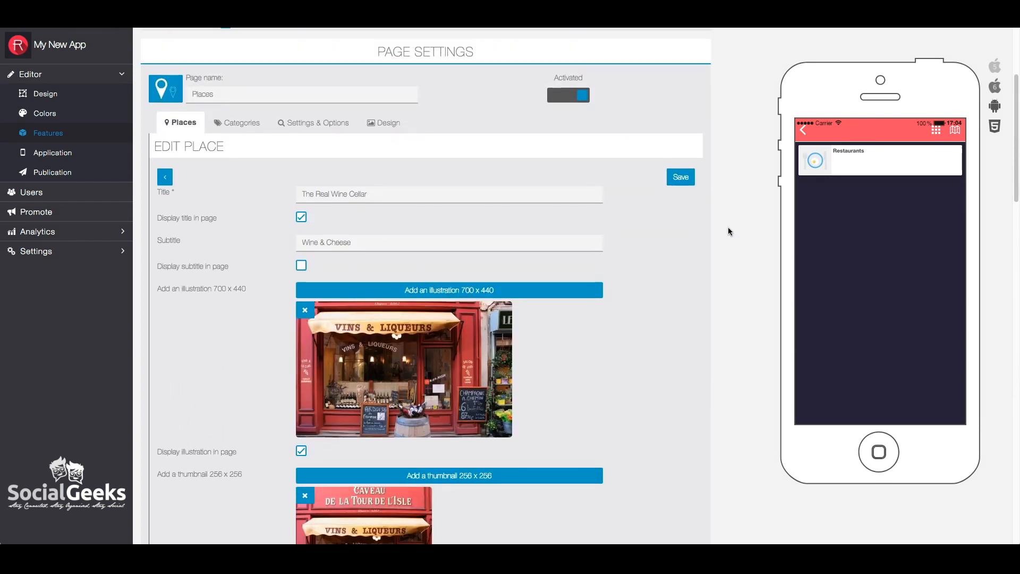
Save The Real Wine Cellar so it is listed beside The Crêperie.
left_click(681, 176)
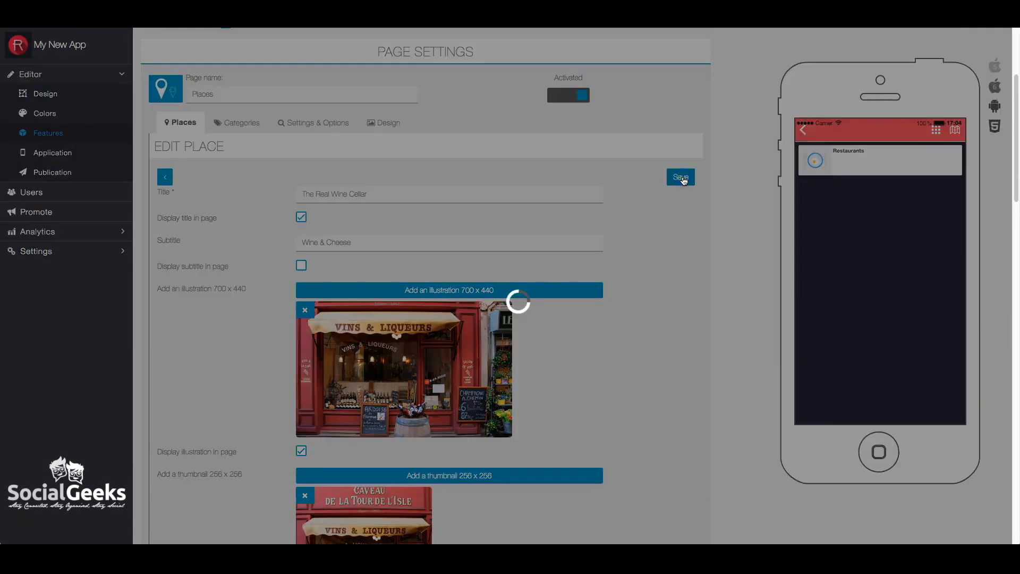
left_click(680, 178)
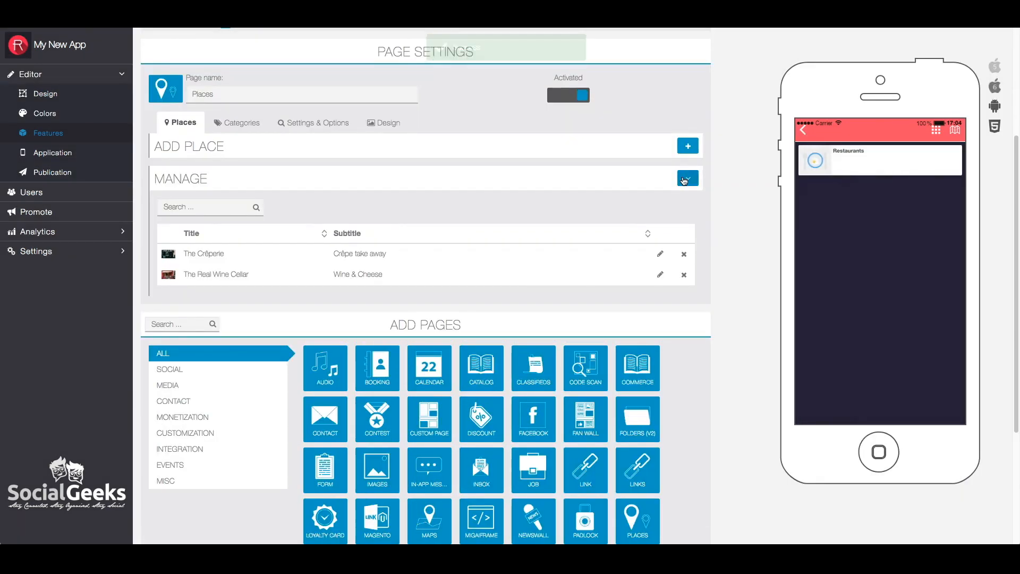
left_click(315, 123)
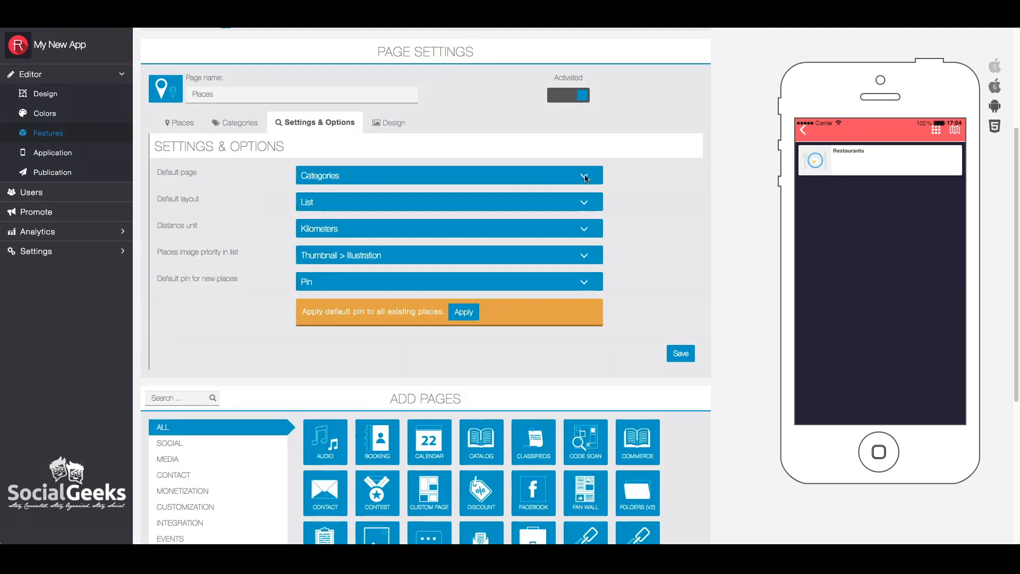
Set the default page to Categories and the layout to Two columns, keep Pin, and save the settings.
left_click(447, 175)
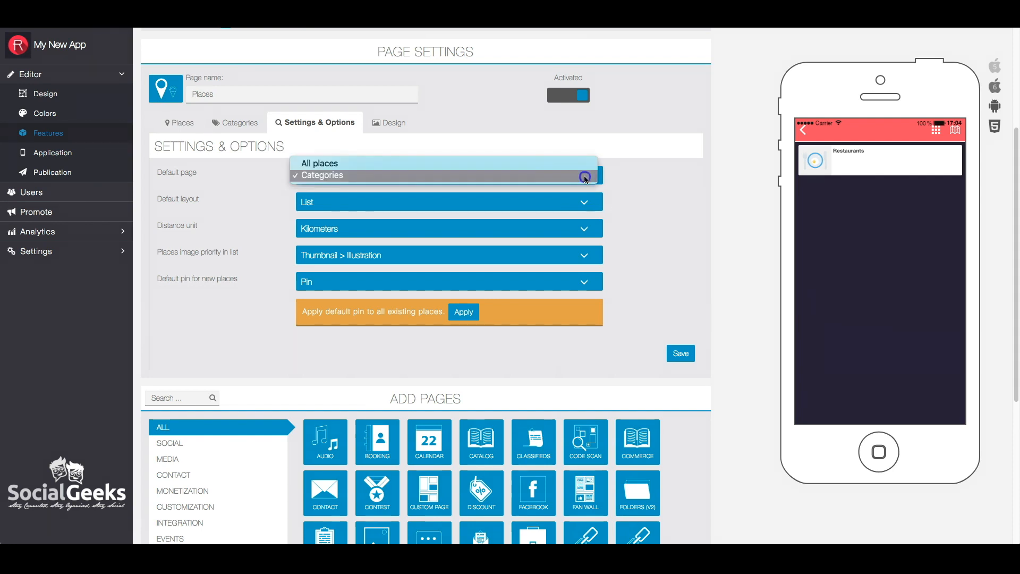
left_click(320, 175)
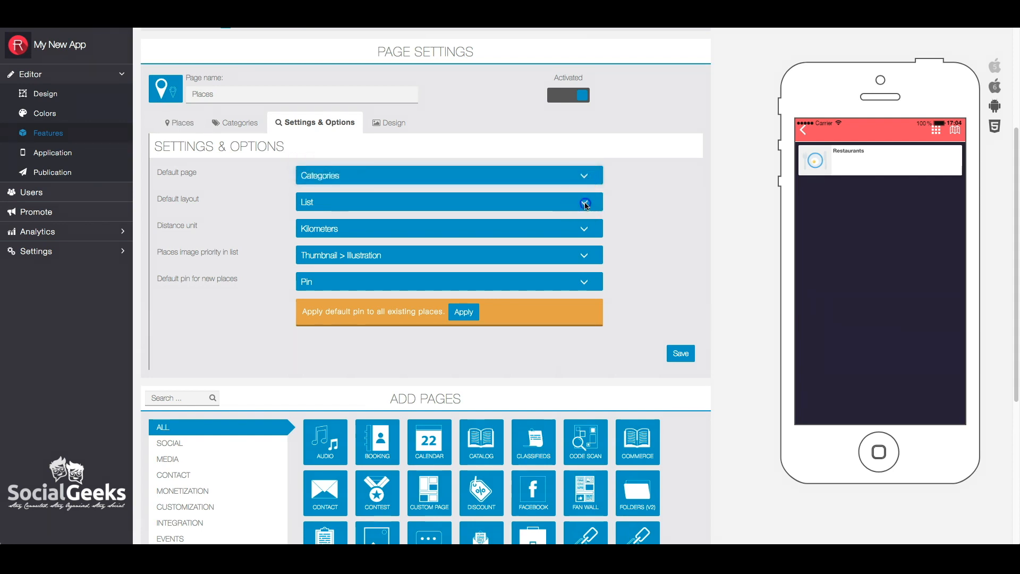
left_click(448, 202)
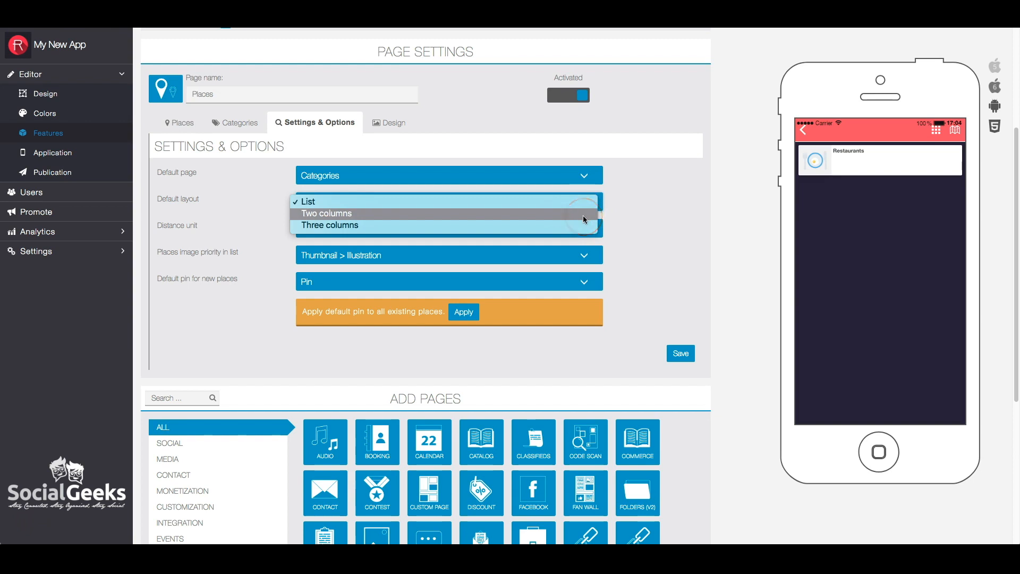
left_click(325, 213)
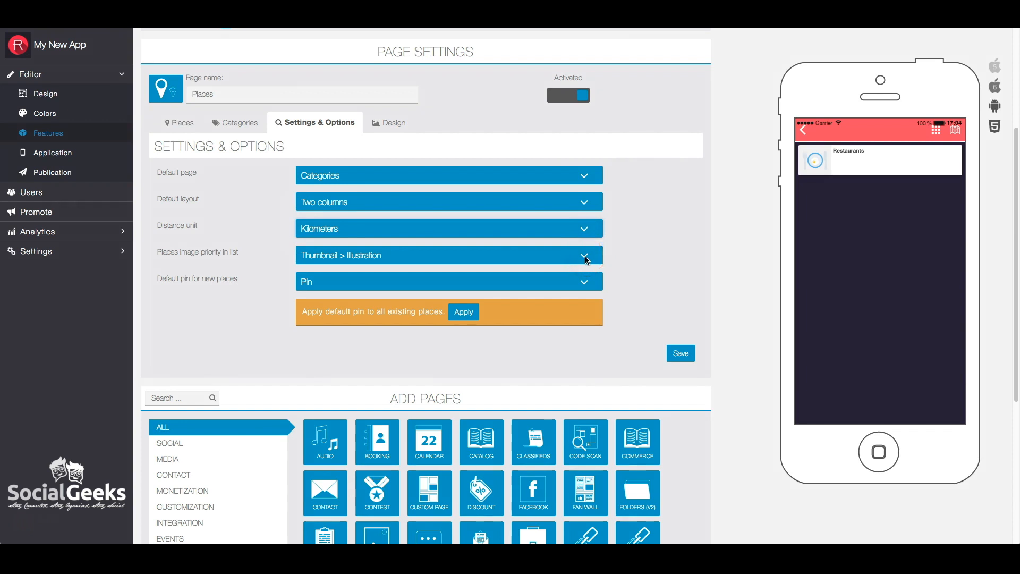
left_click(448, 254)
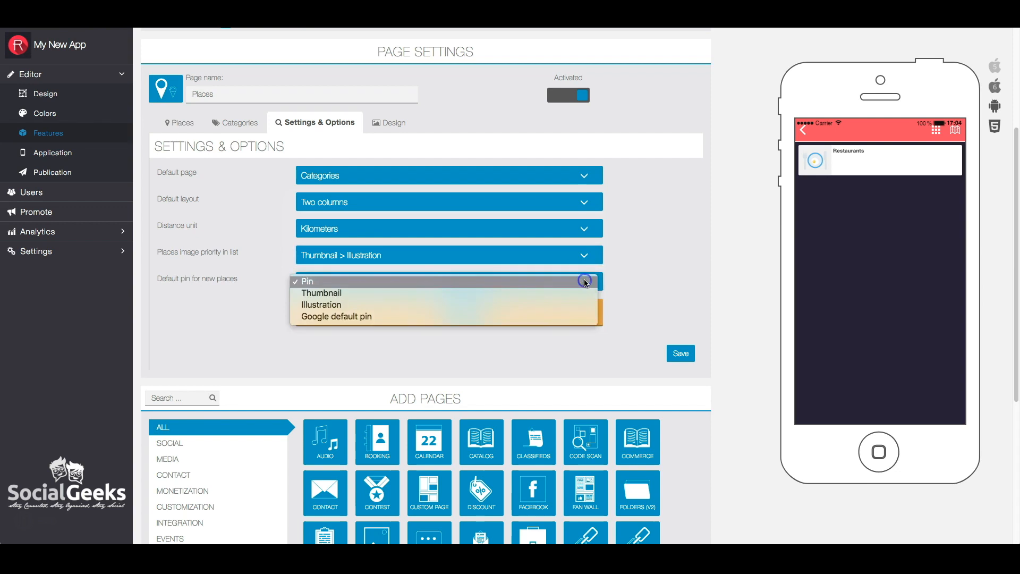
left_click(306, 280)
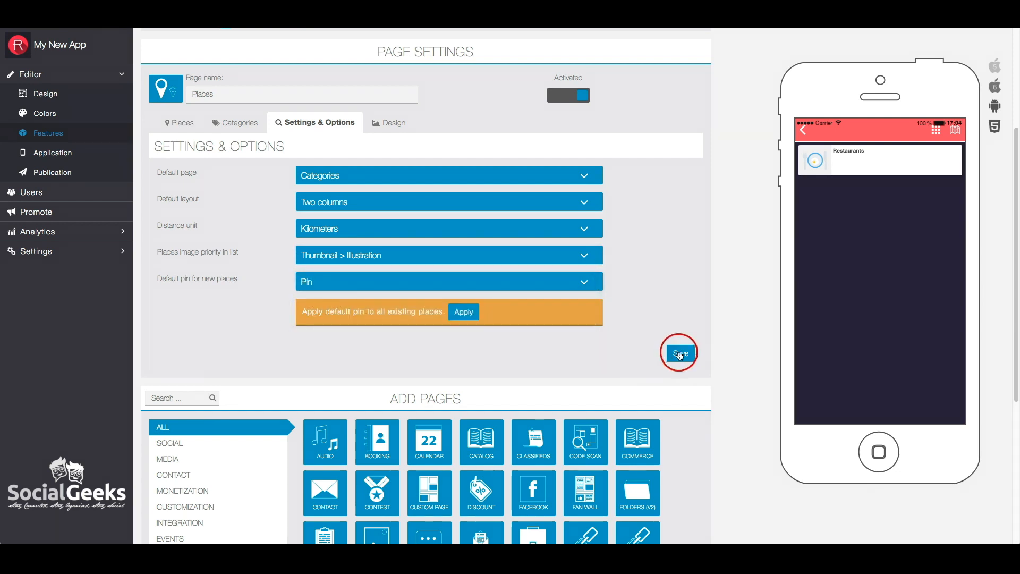
left_click(679, 352)
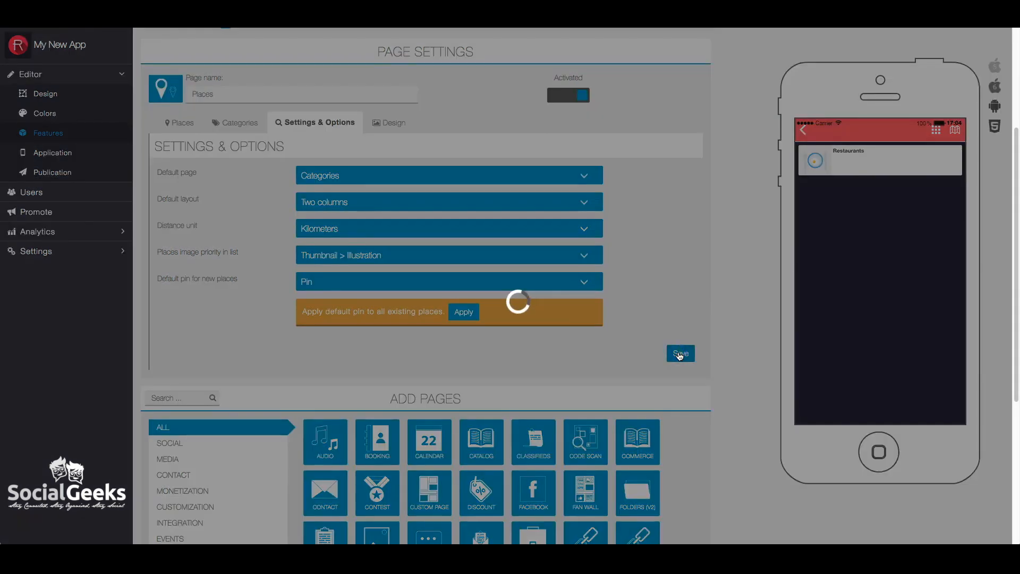
left_click(680, 353)
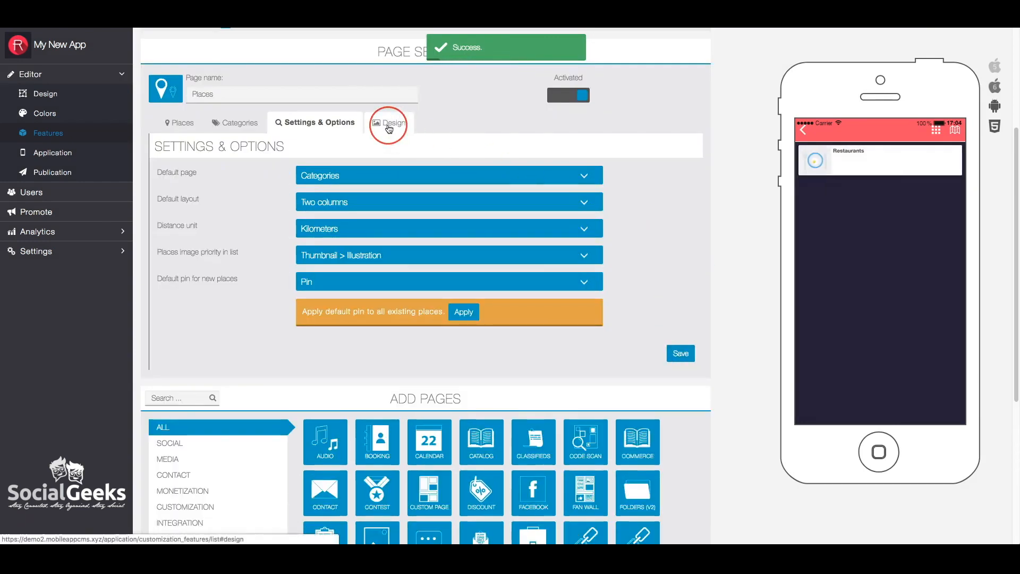
Set blue_background.jpg as the Places page's portrait background and save it.
left_click(386, 122)
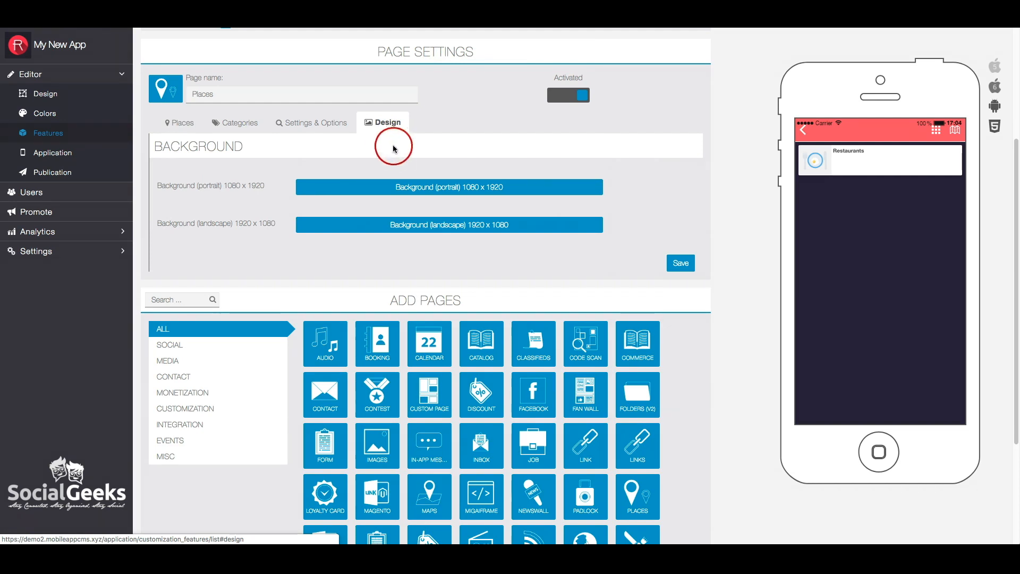
left_click(447, 187)
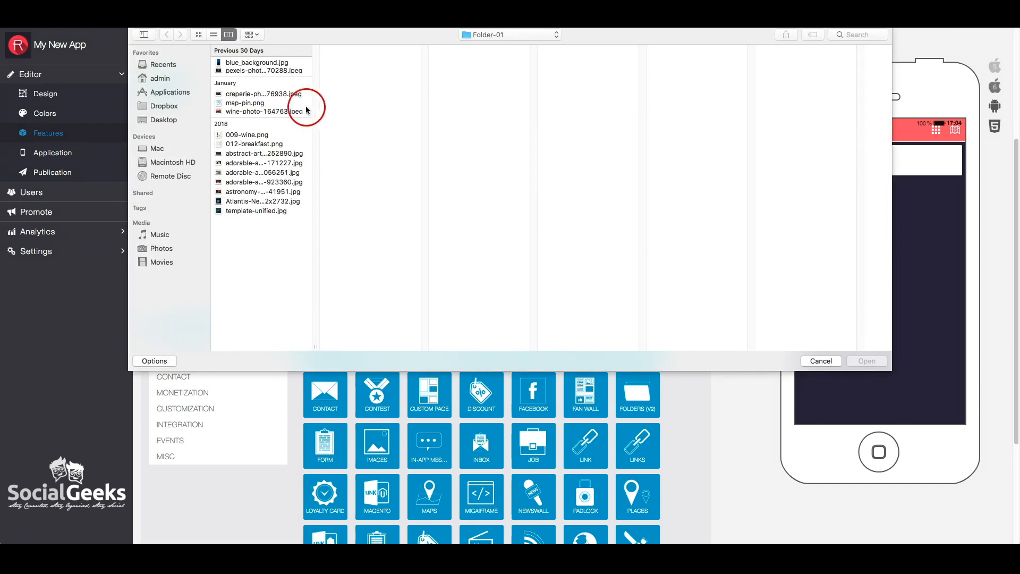
left_click(256, 63)
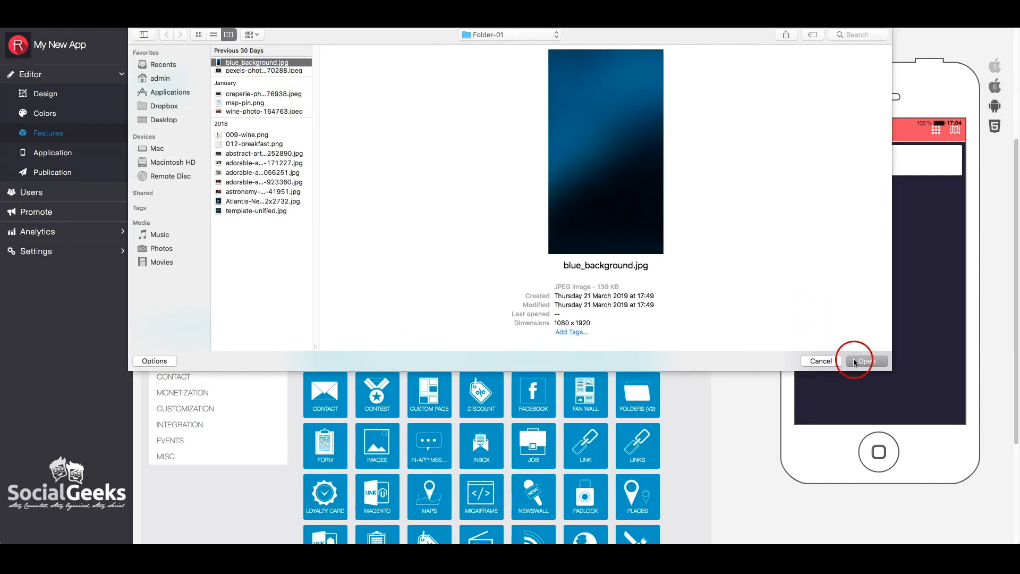
left_click(865, 361)
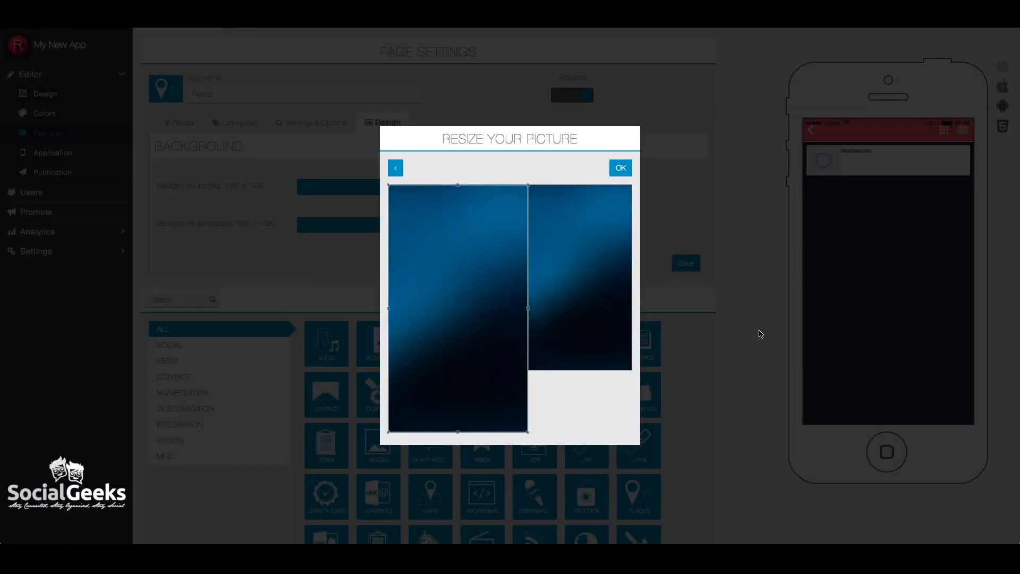
left_click(619, 168)
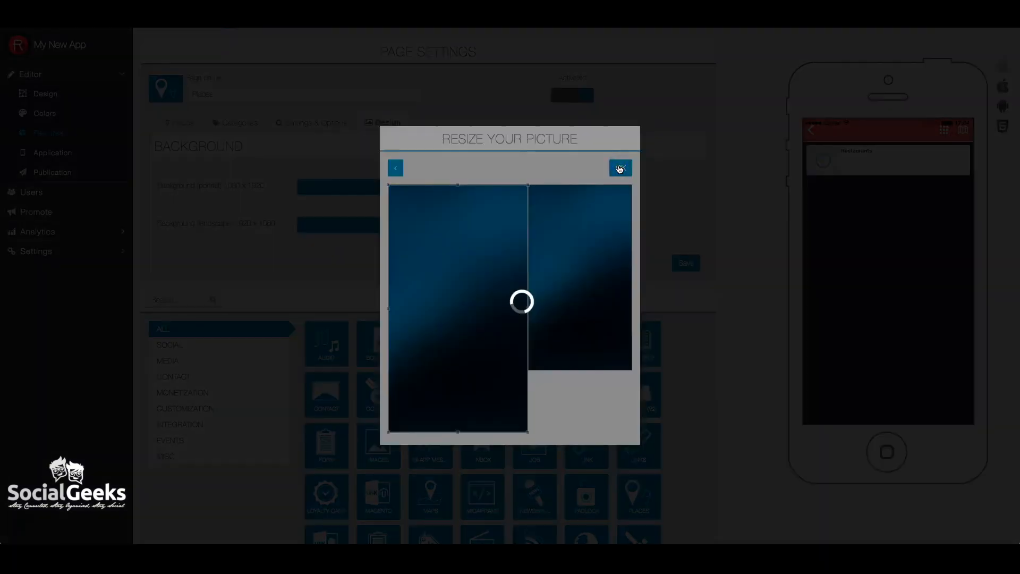
left_click(618, 168)
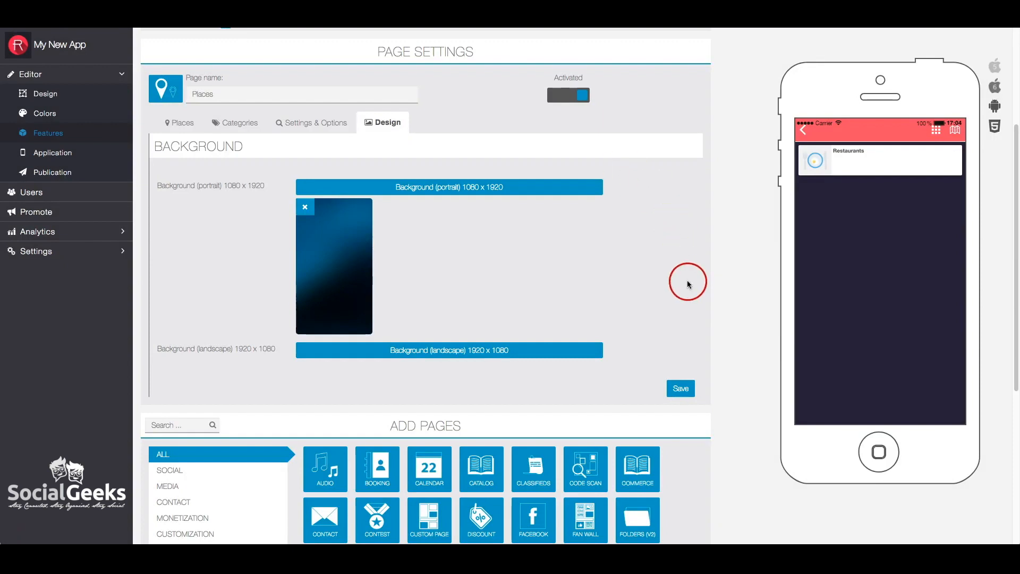
left_click(680, 389)
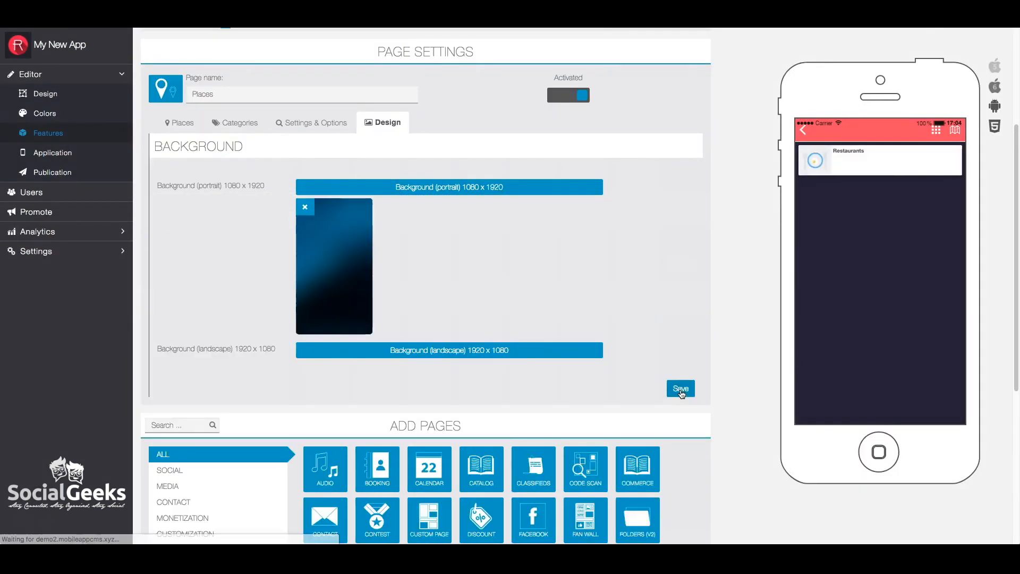
left_click(680, 389)
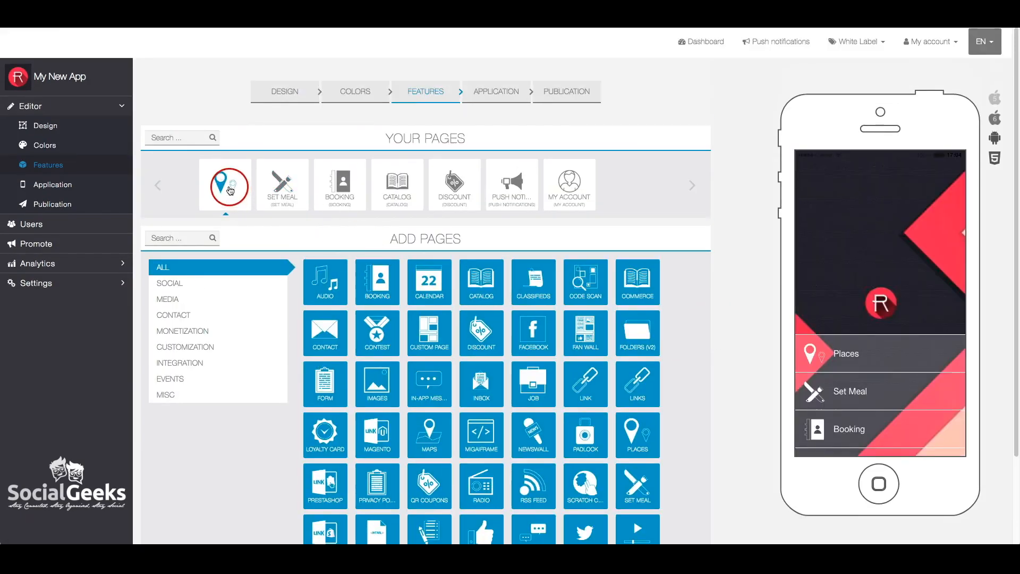
Reopen the Places page in the editor.
left_click(225, 184)
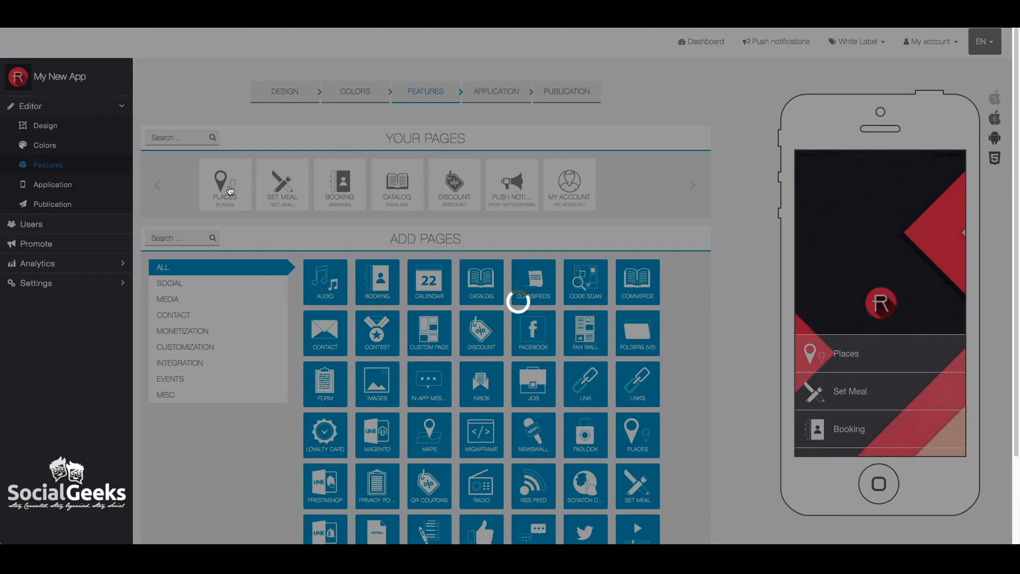
left_click(225, 184)
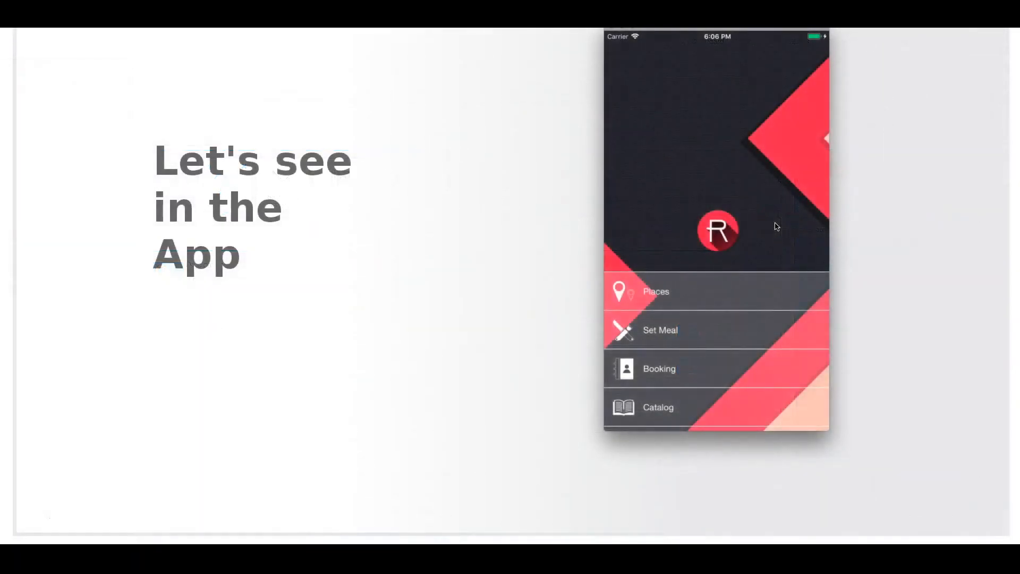
In the app preview, browse Places as list, grid and map, then open The Real Wine Cellar's details.
left_click(655, 263)
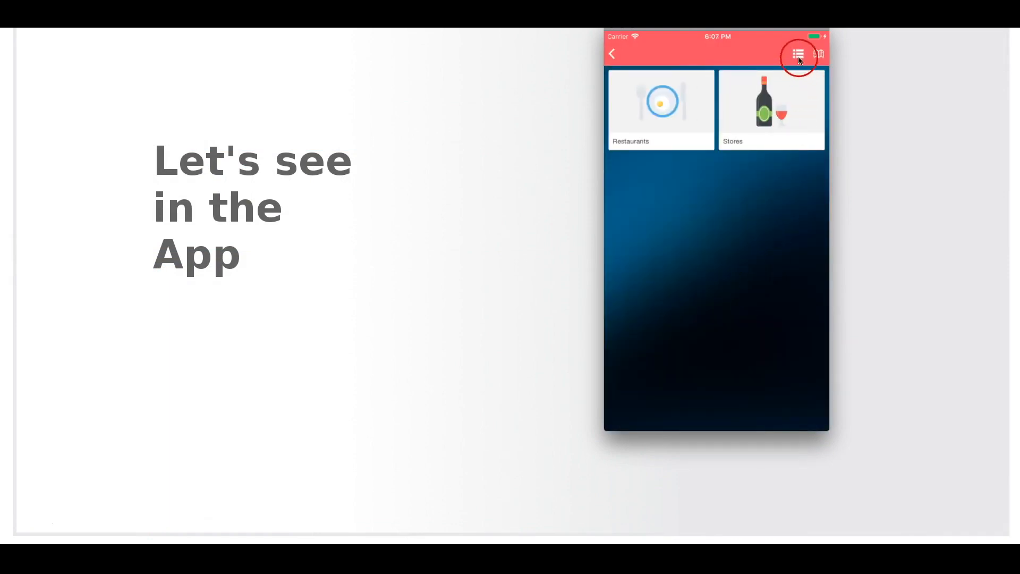
left_click(798, 54)
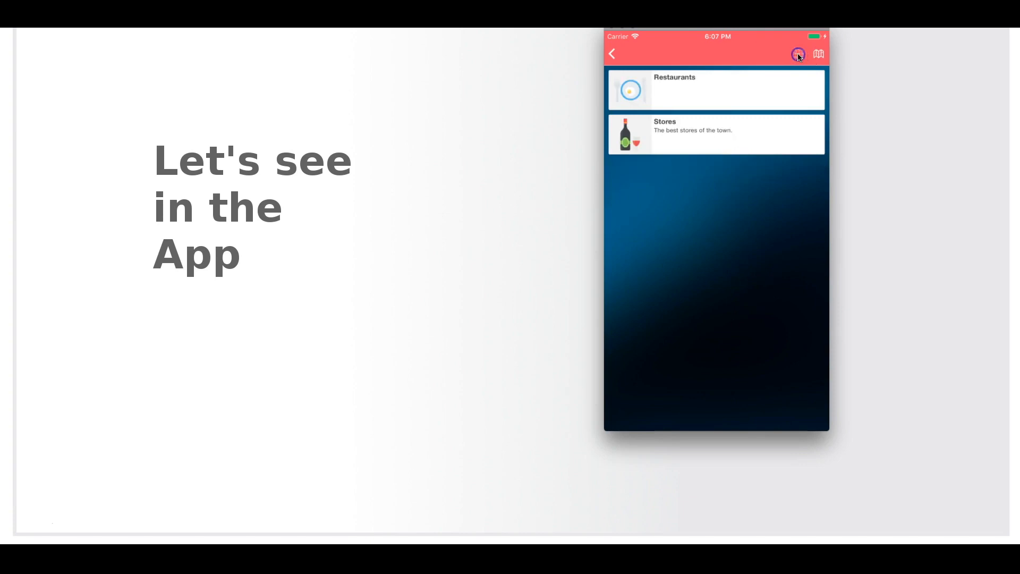
left_click(819, 53)
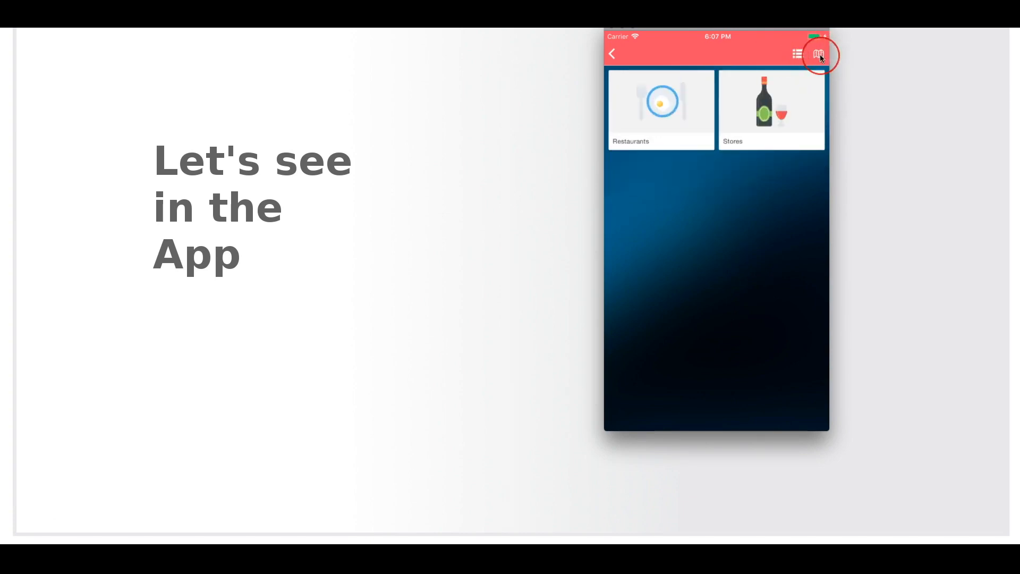
left_click(818, 53)
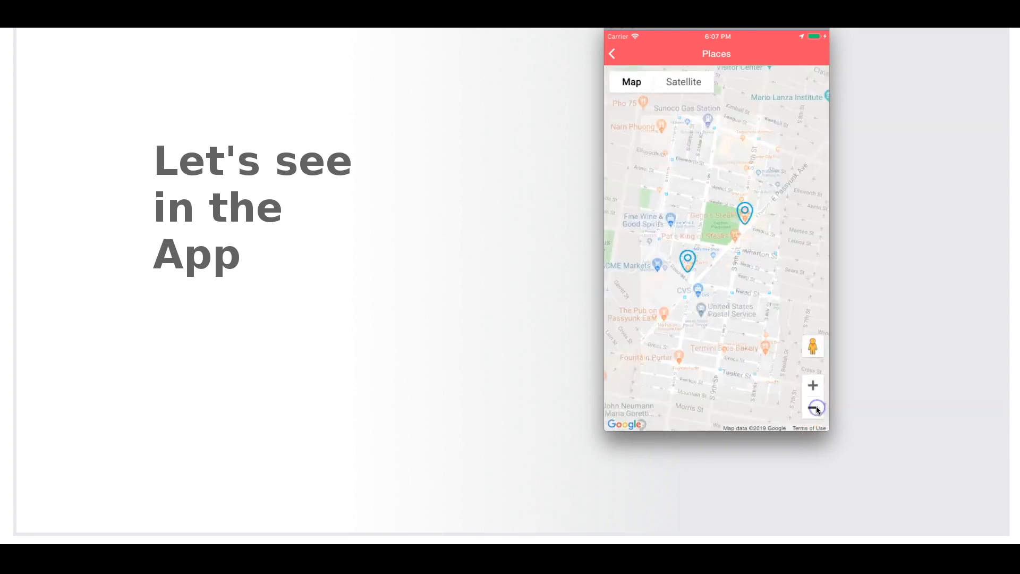
left_click(814, 408)
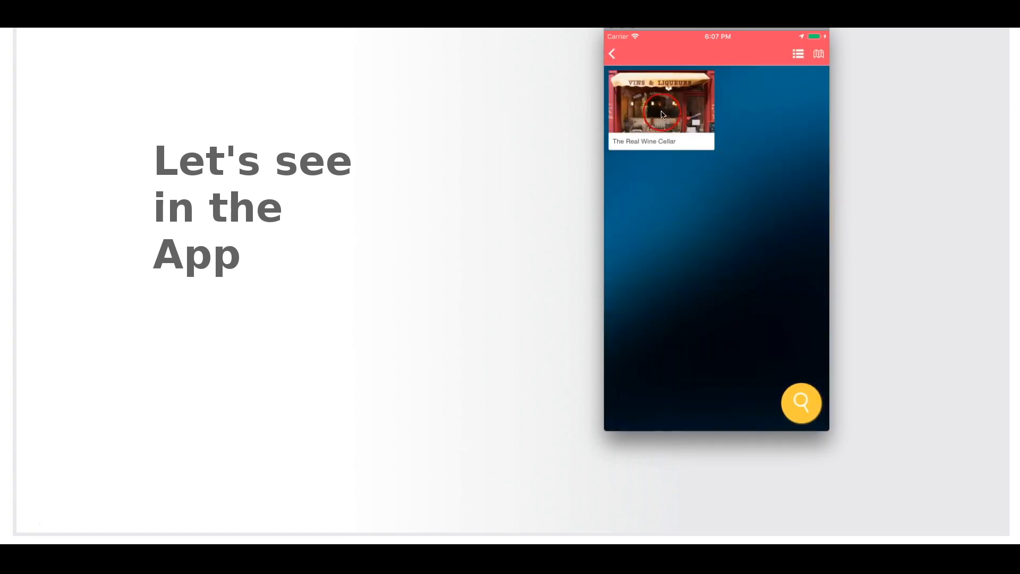
left_click(660, 104)
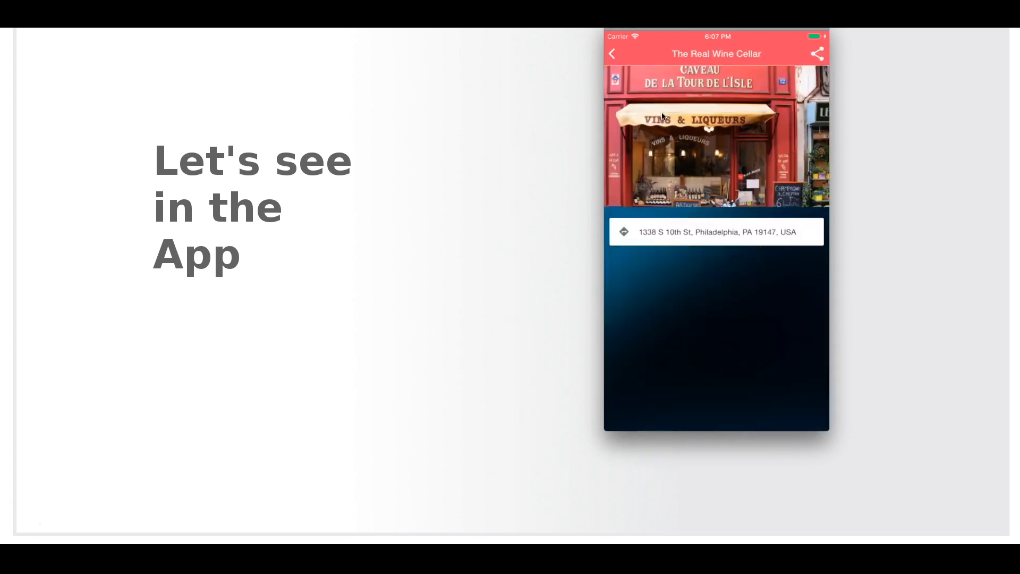